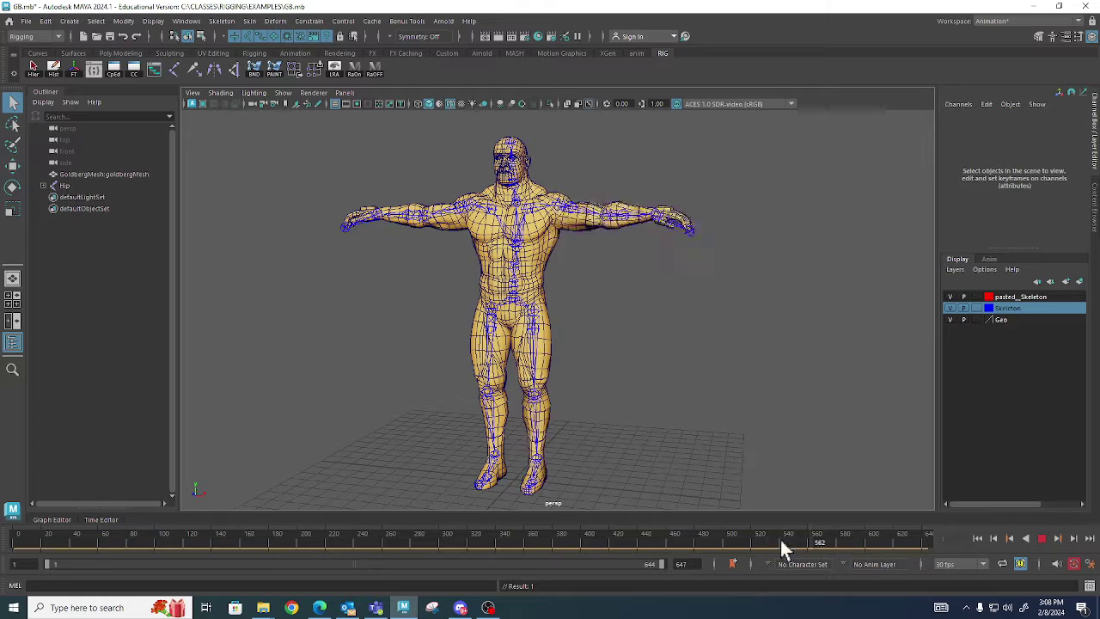
Expand the Hip joint hierarchy in the Outliner, select L_Knee, then select the Hip root joint.
click(117, 543)
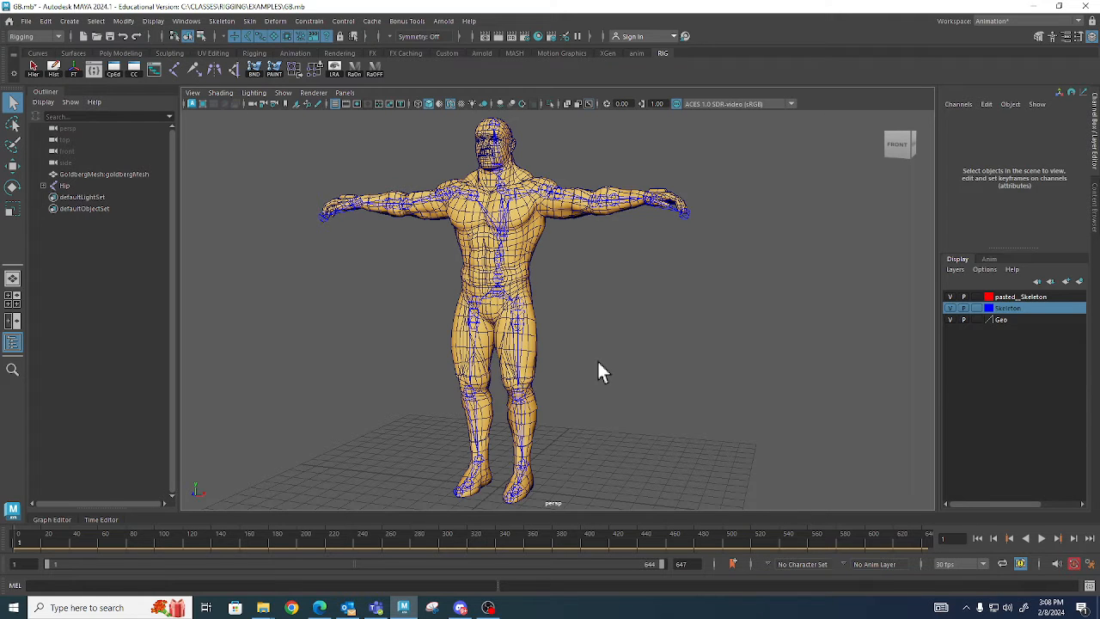
mouse_move(580, 512)
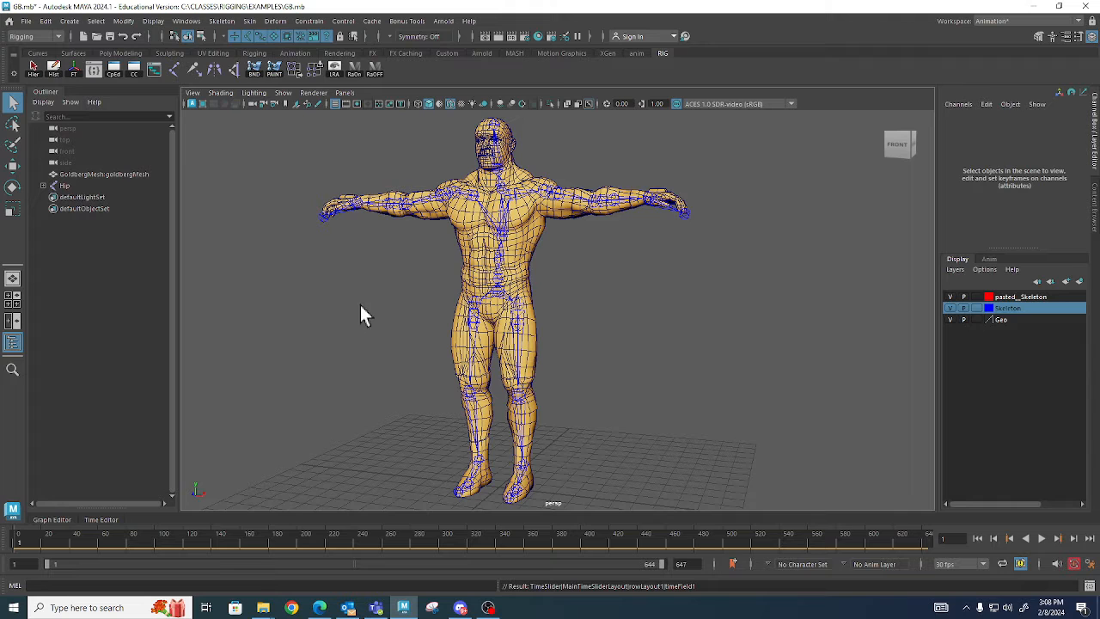
click(103, 174)
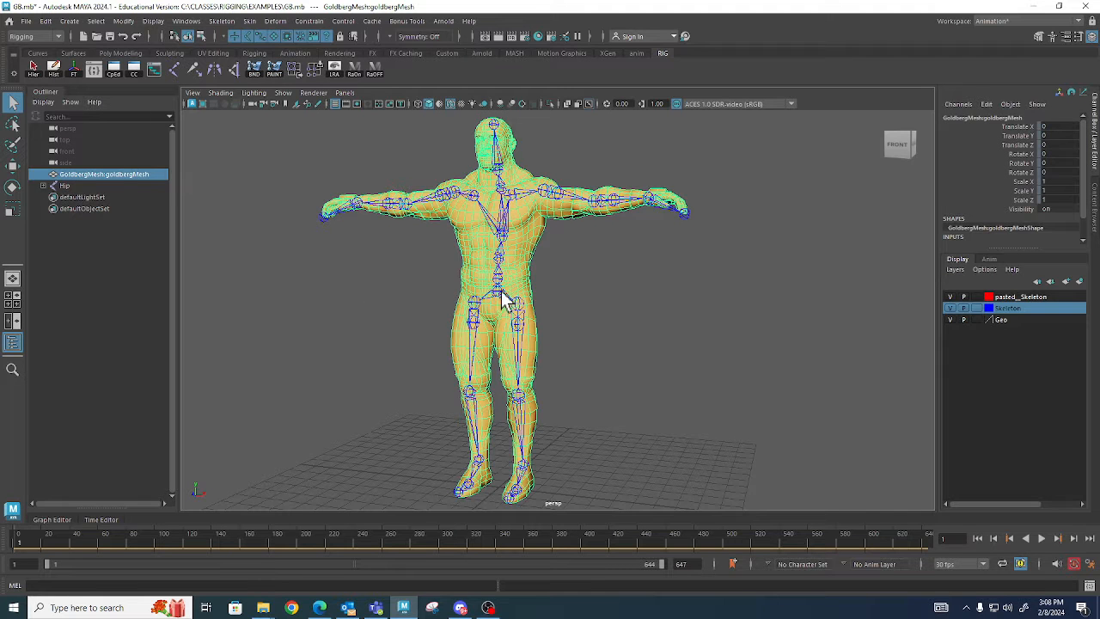
click(66, 185)
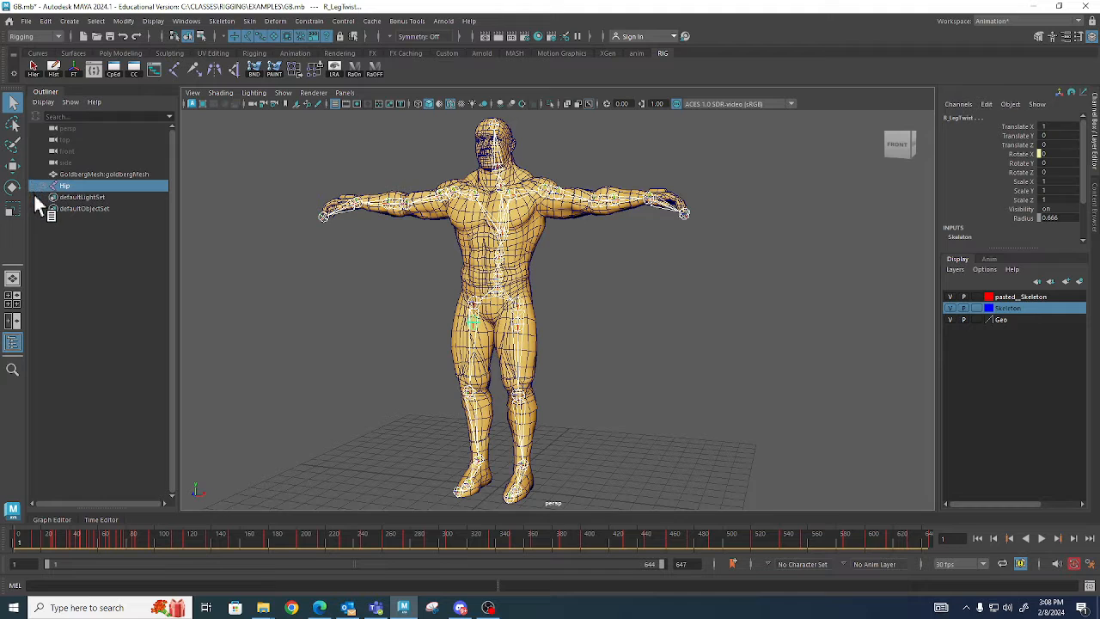
click(44, 186)
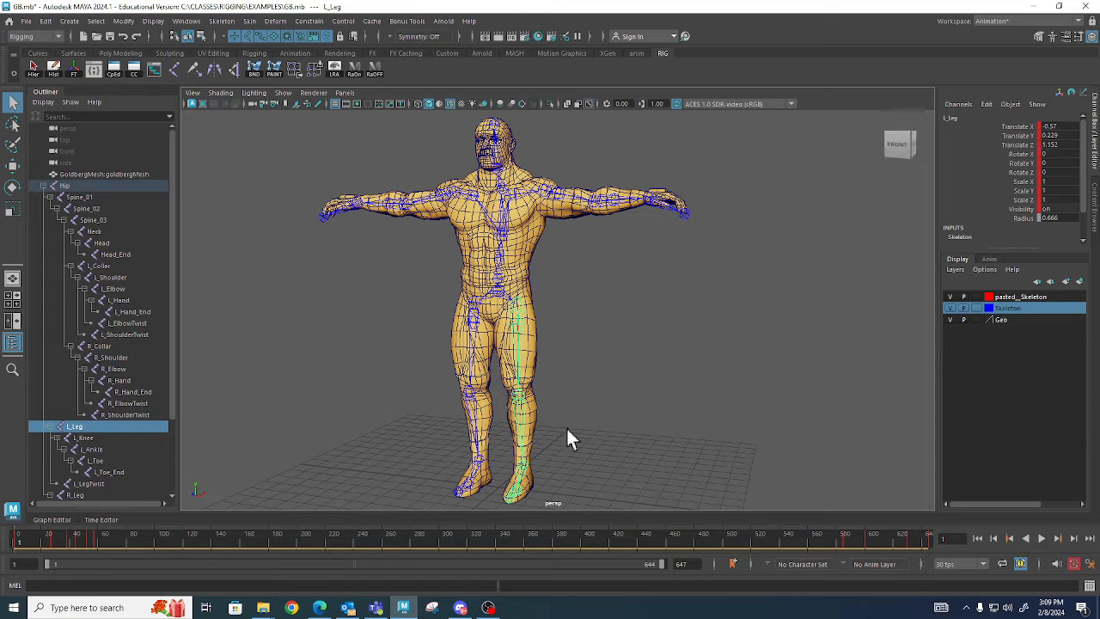
click(82, 439)
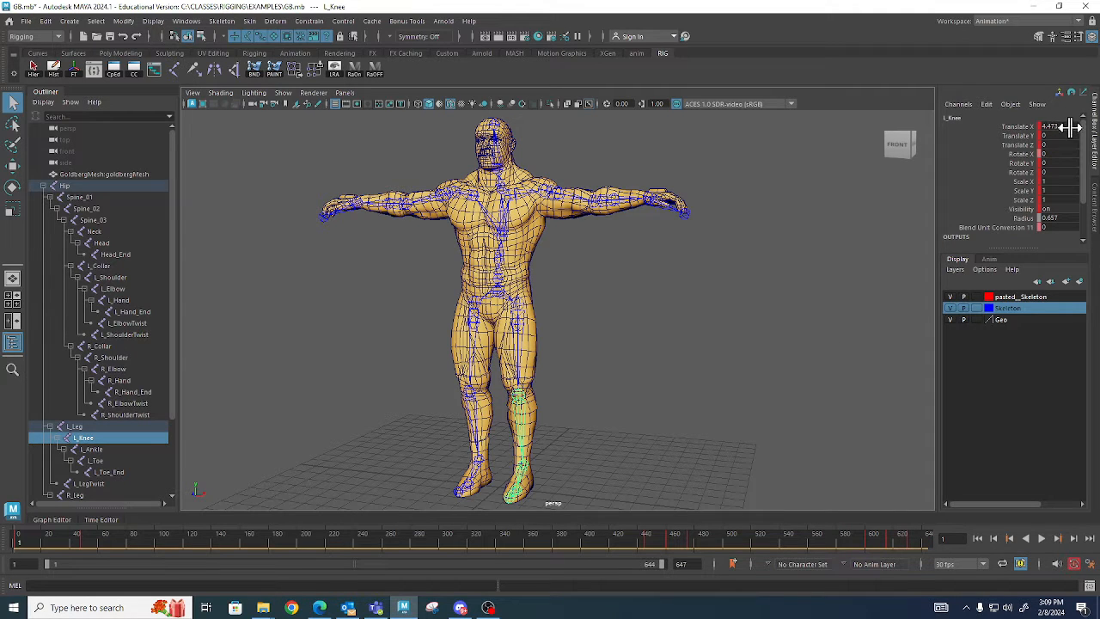
mouse_move(444, 406)
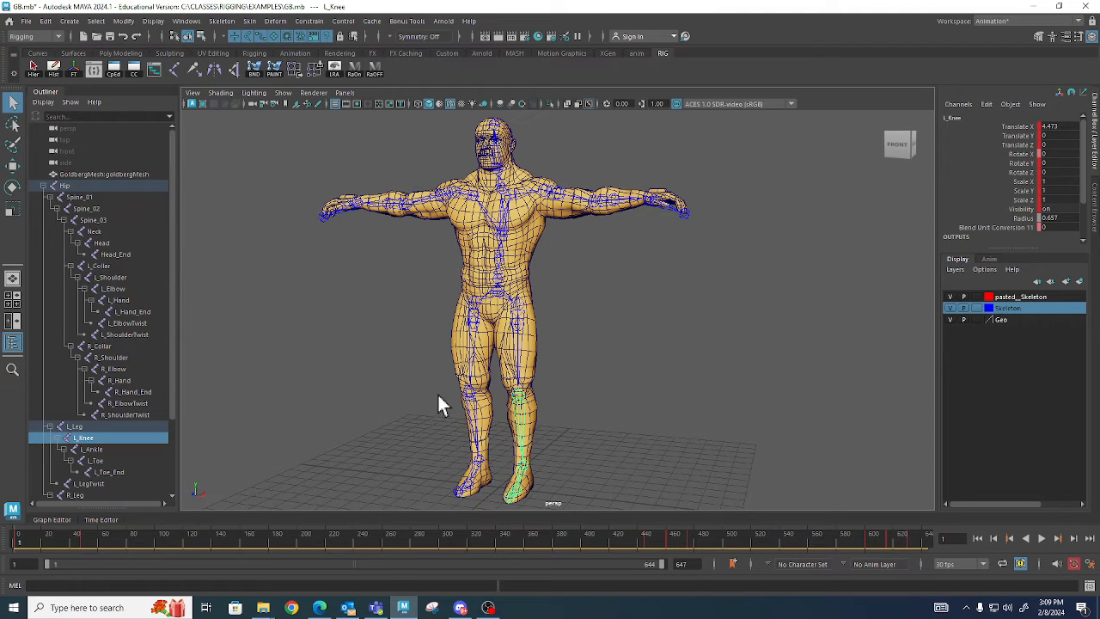
click(66, 185)
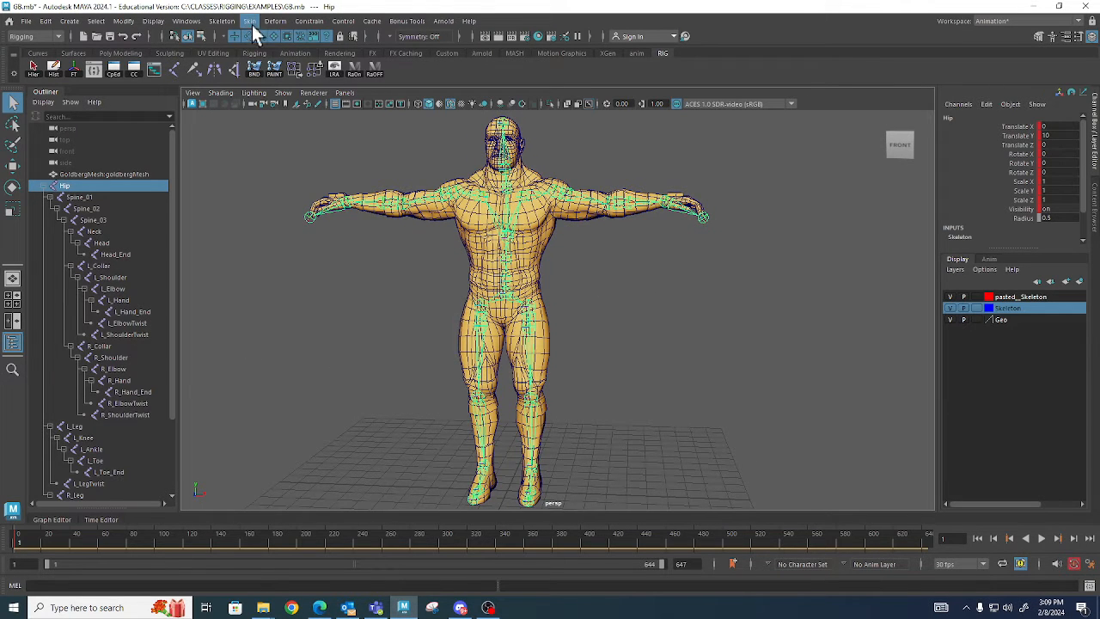
Select the entire joint hierarchy under Hip via Select > Hierarchy.
click(124, 20)
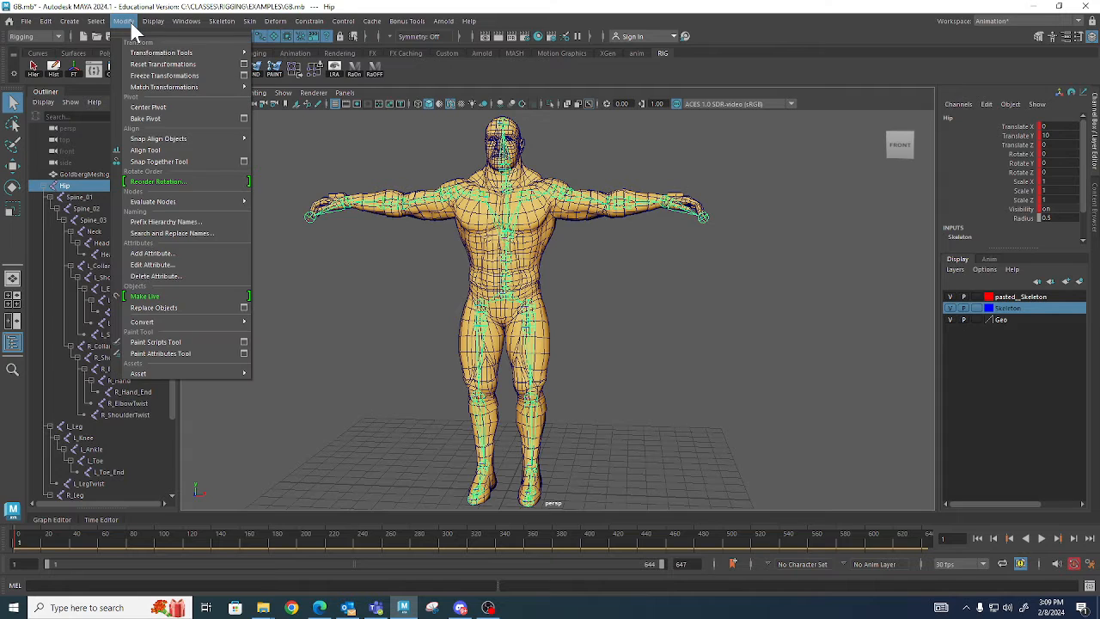
click(153, 21)
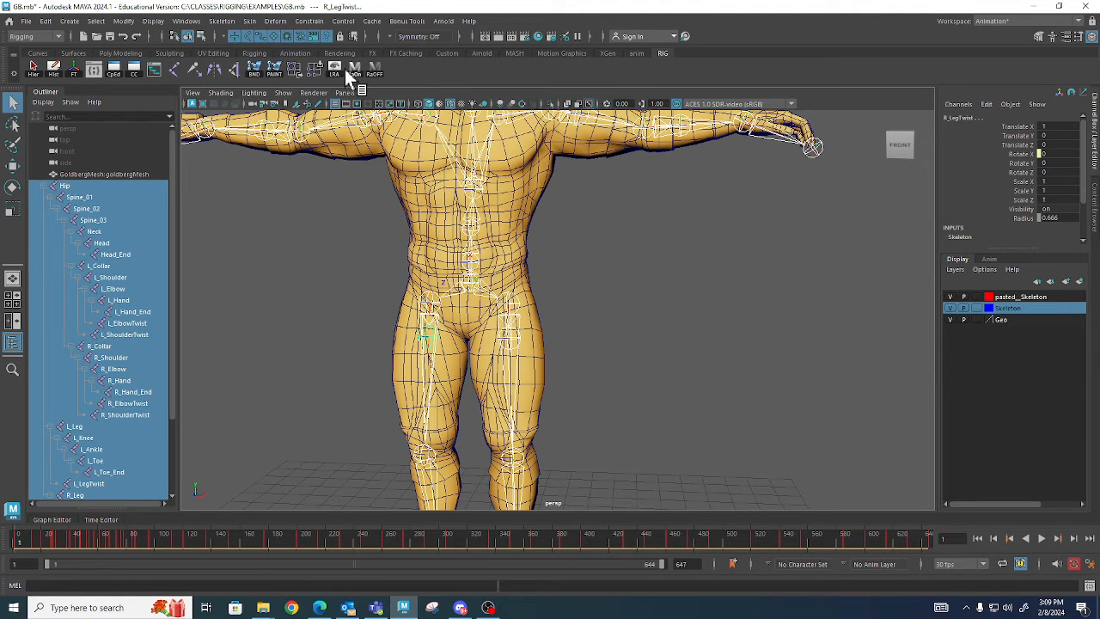
mouse_move(342, 72)
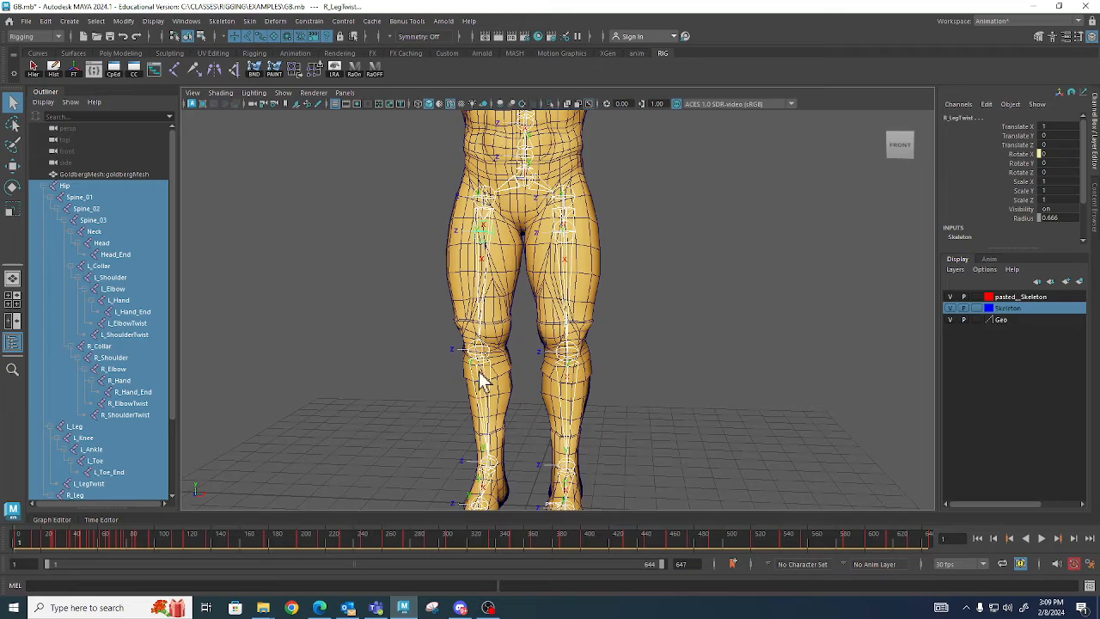
mouse_move(542, 386)
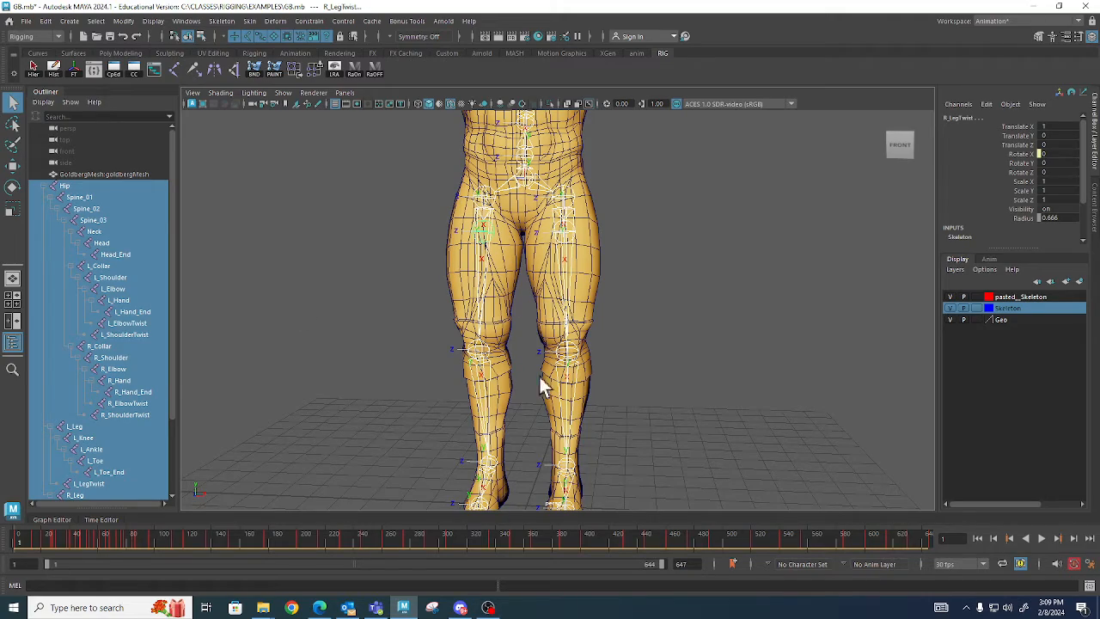
Orbit and zoom around the shoulder, chest and arm to check how the bones sit inside the mesh.
drag(541, 387, 661, 447)
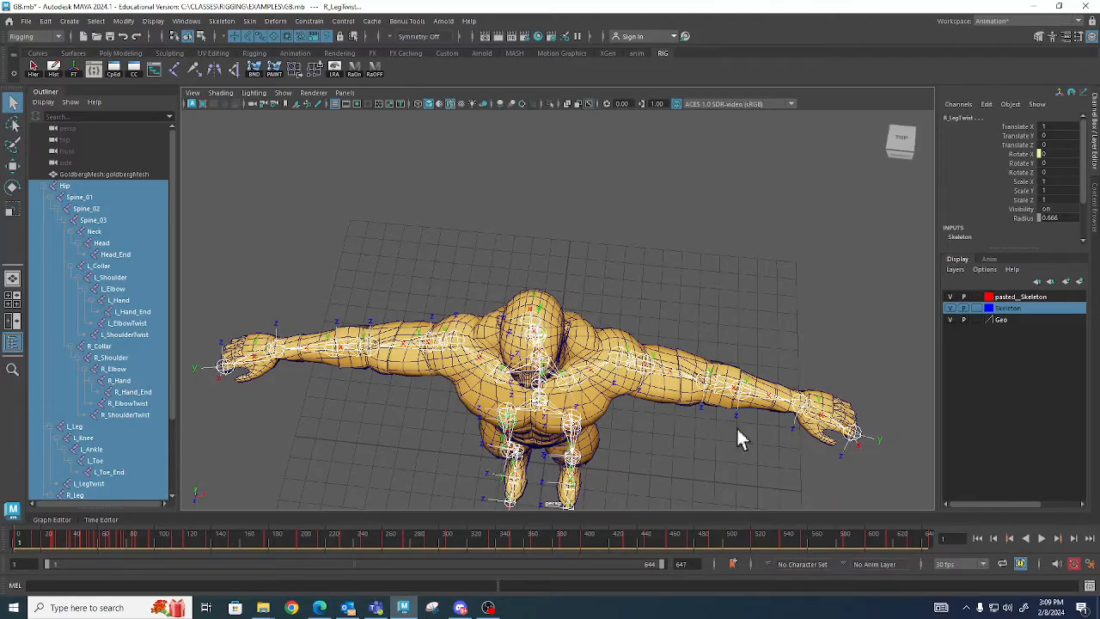
drag(742, 438, 713, 396)
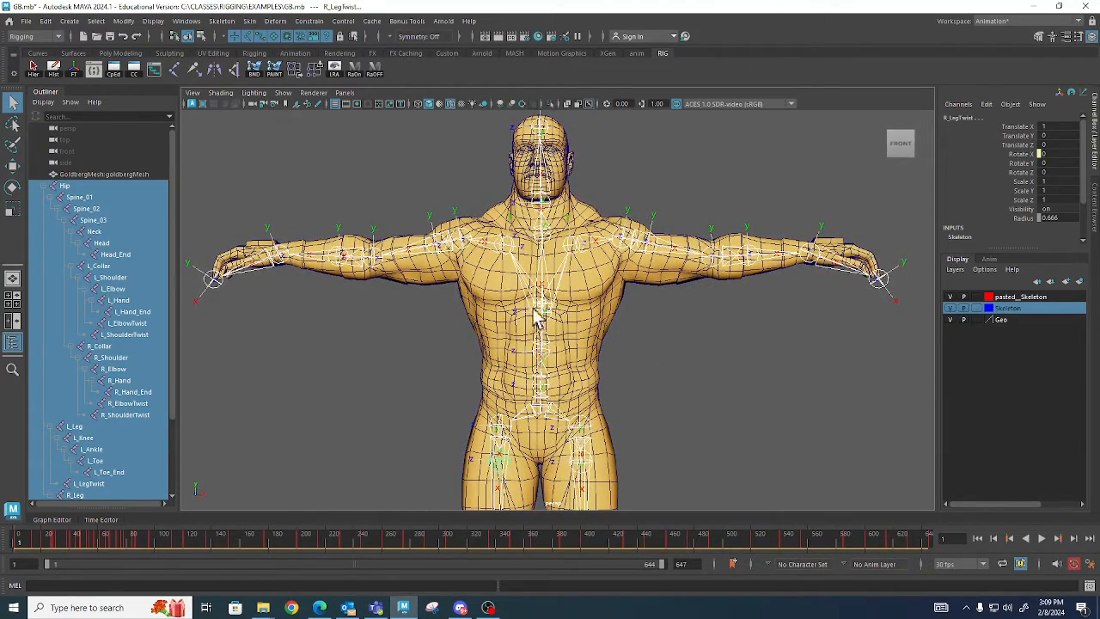
drag(536, 318, 395, 409)
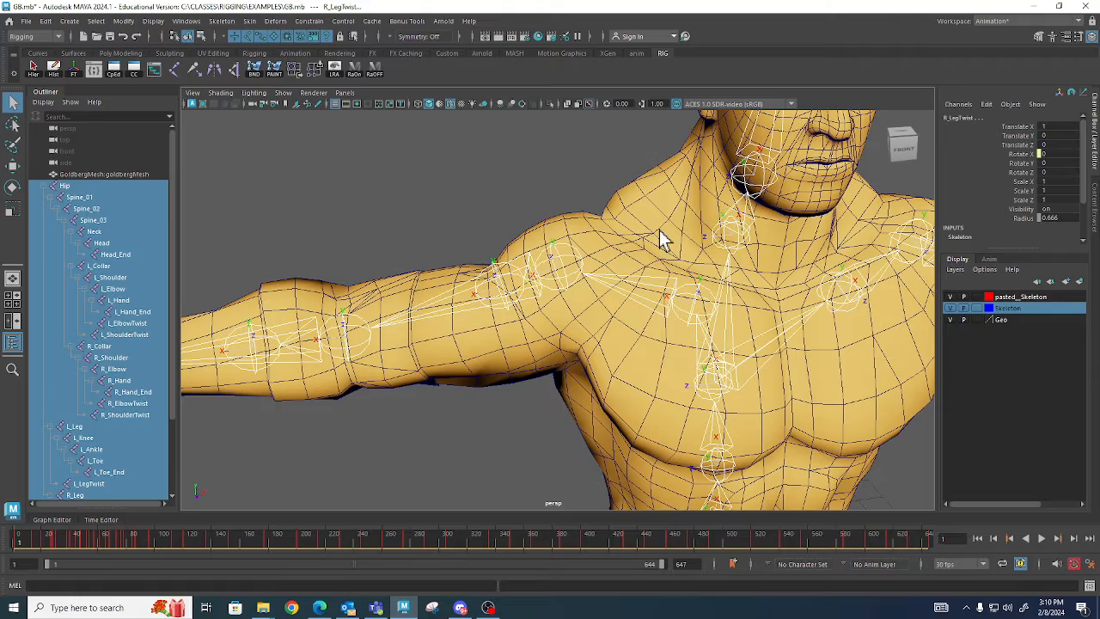
drag(661, 240, 398, 426)
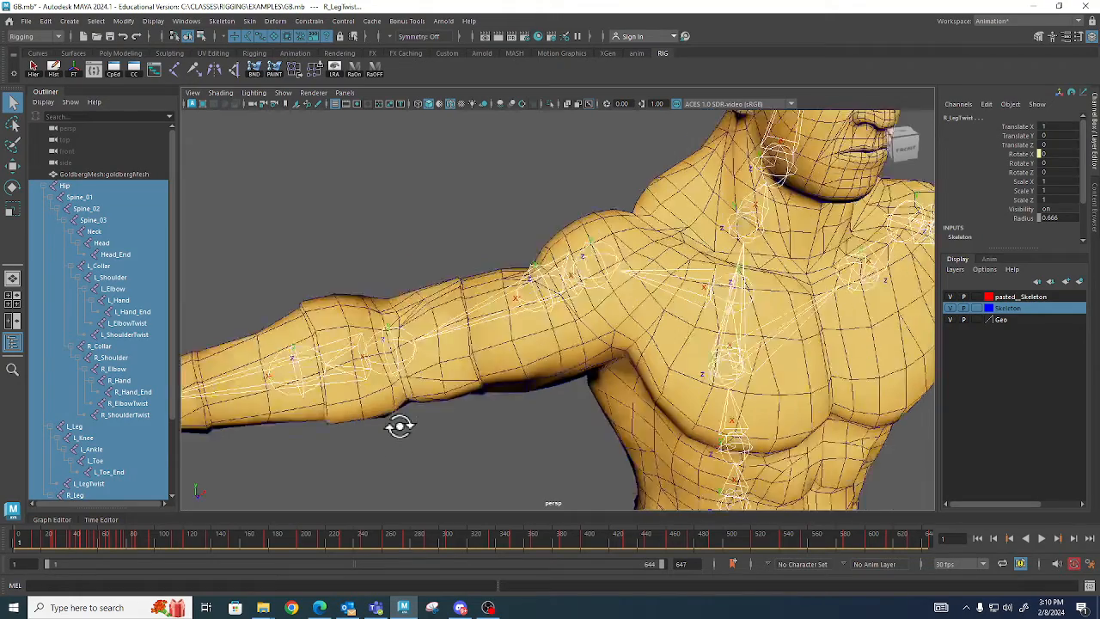
drag(398, 426, 481, 440)
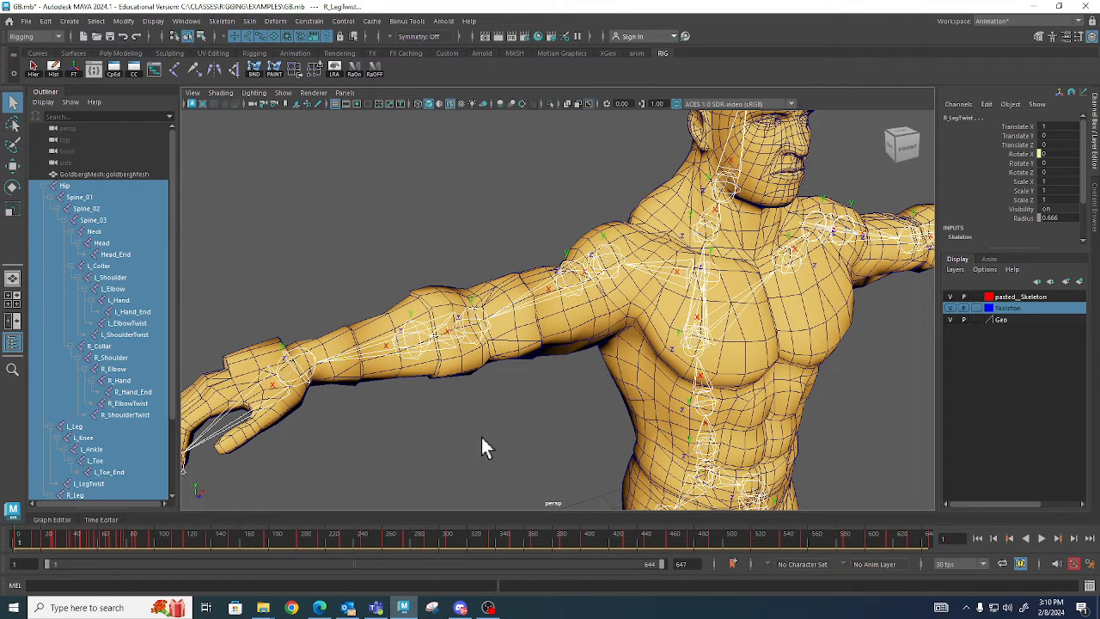
mouse_move(205, 495)
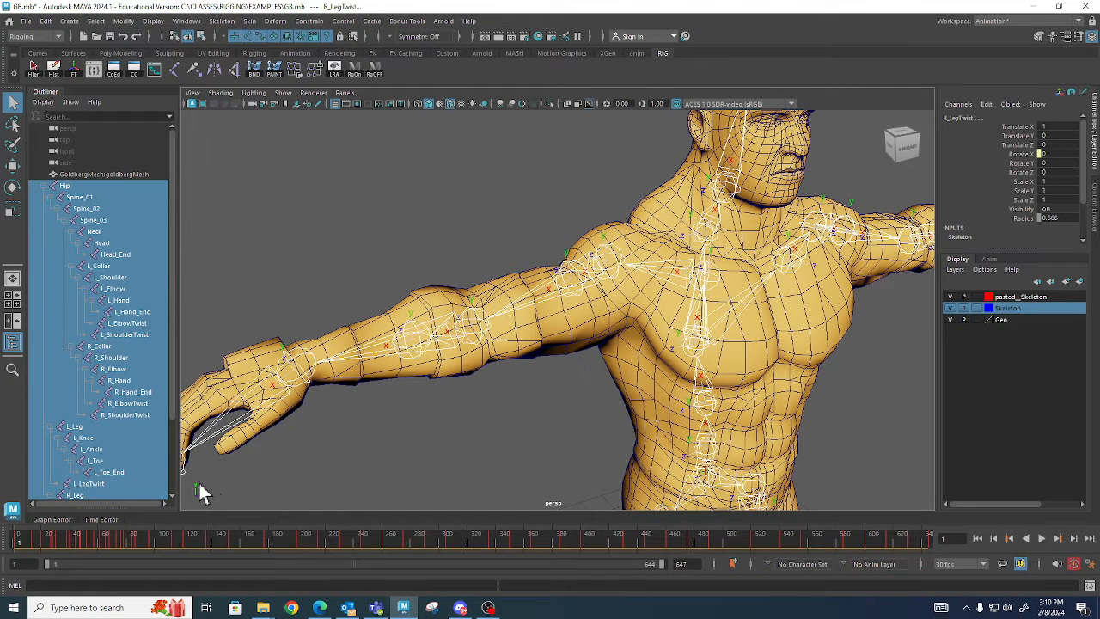
mouse_move(215, 455)
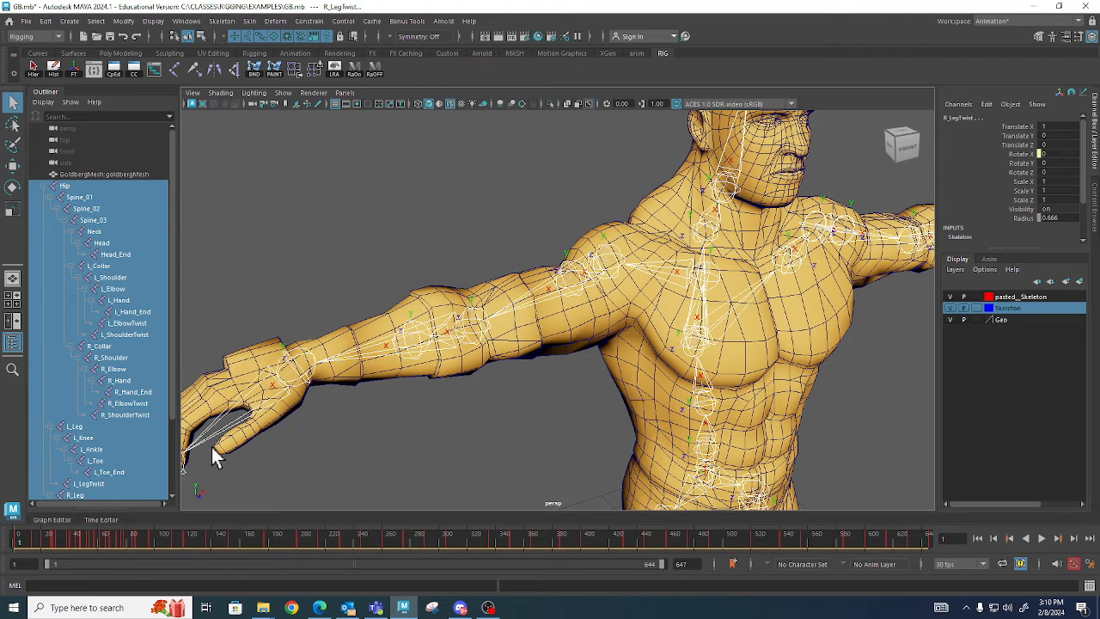
mouse_move(186, 21)
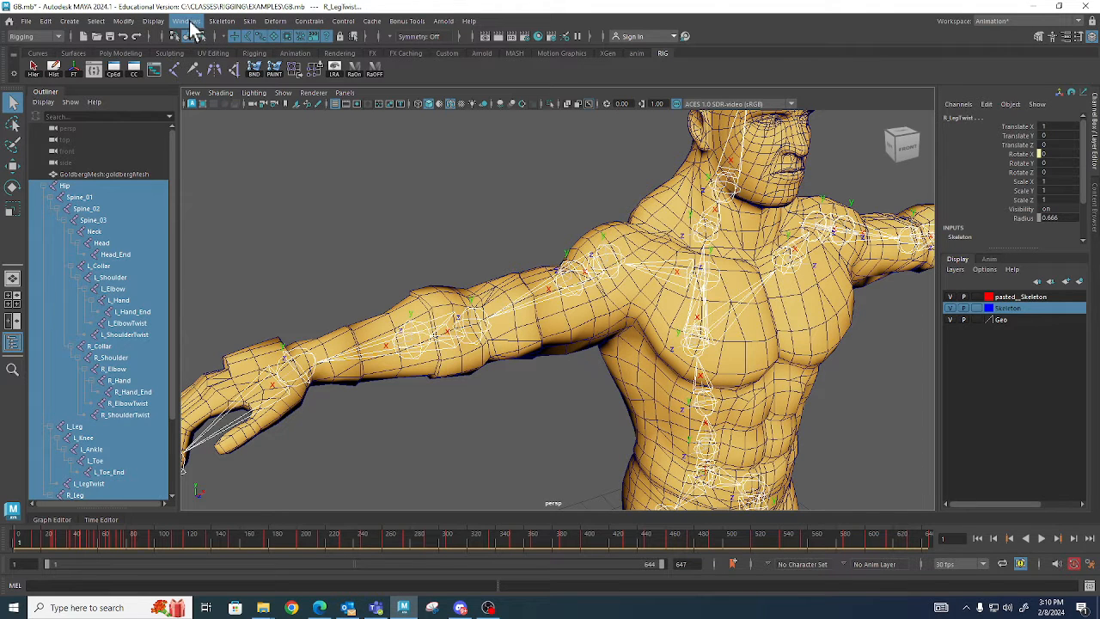
click(185, 20)
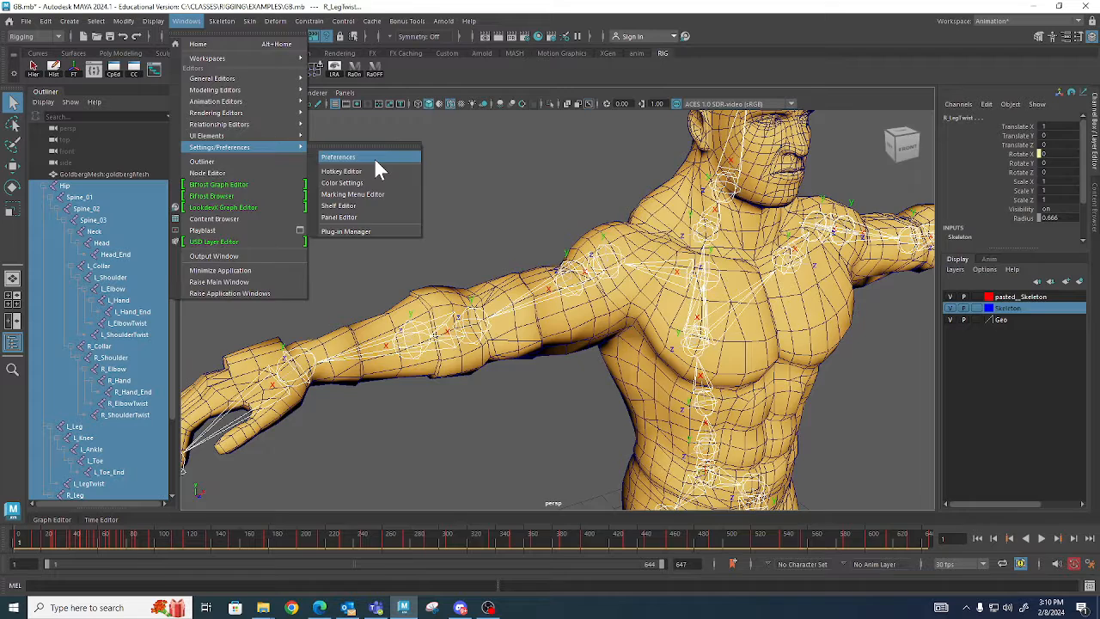
click(337, 157)
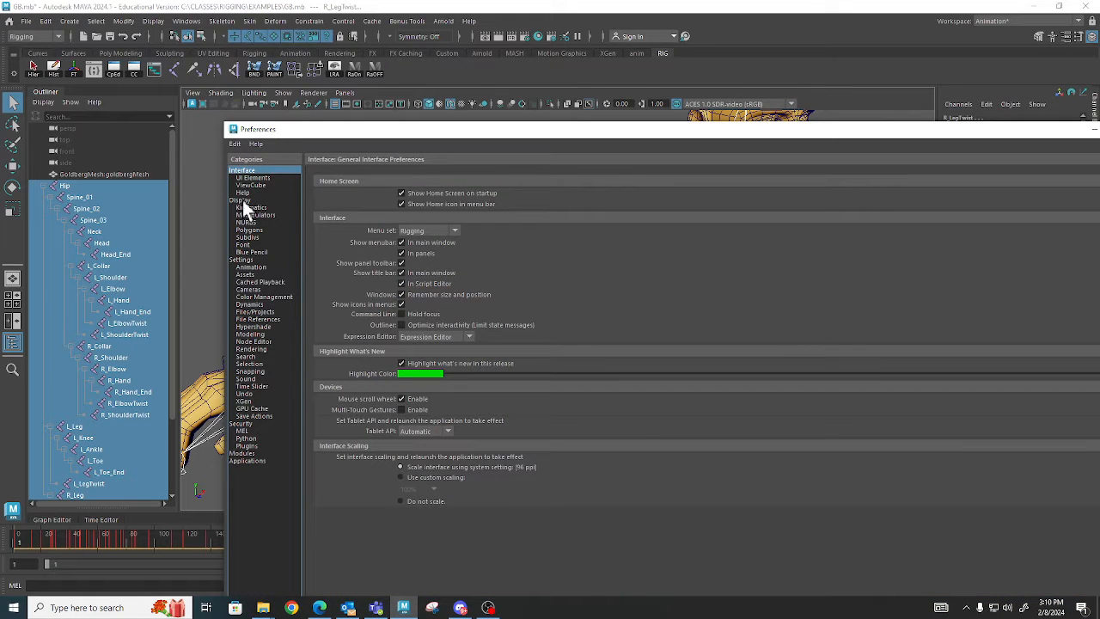
click(241, 199)
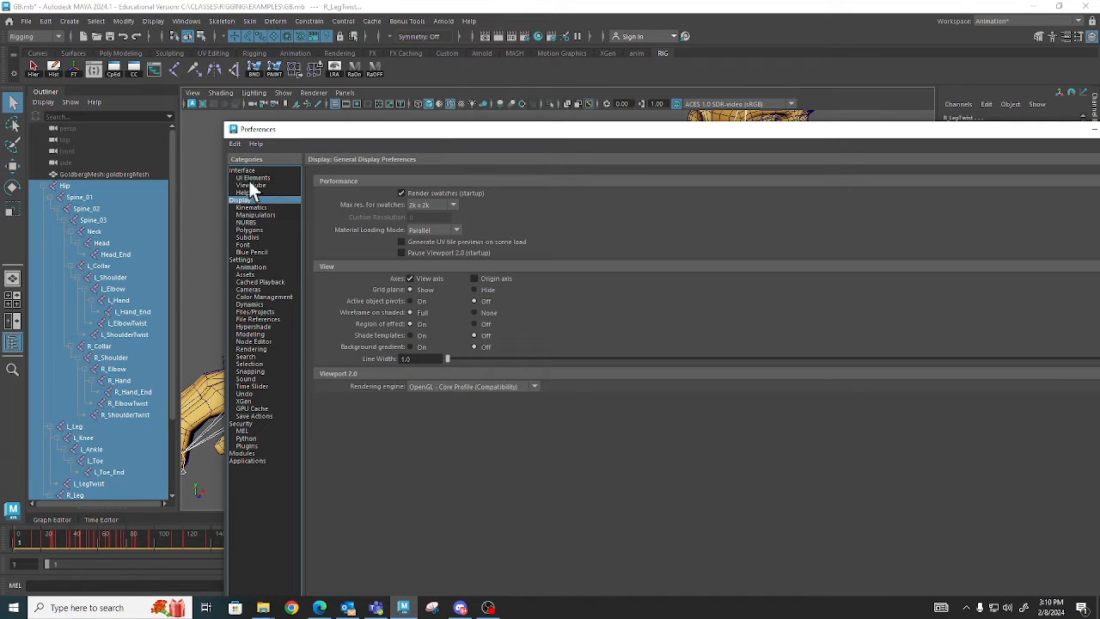
click(250, 186)
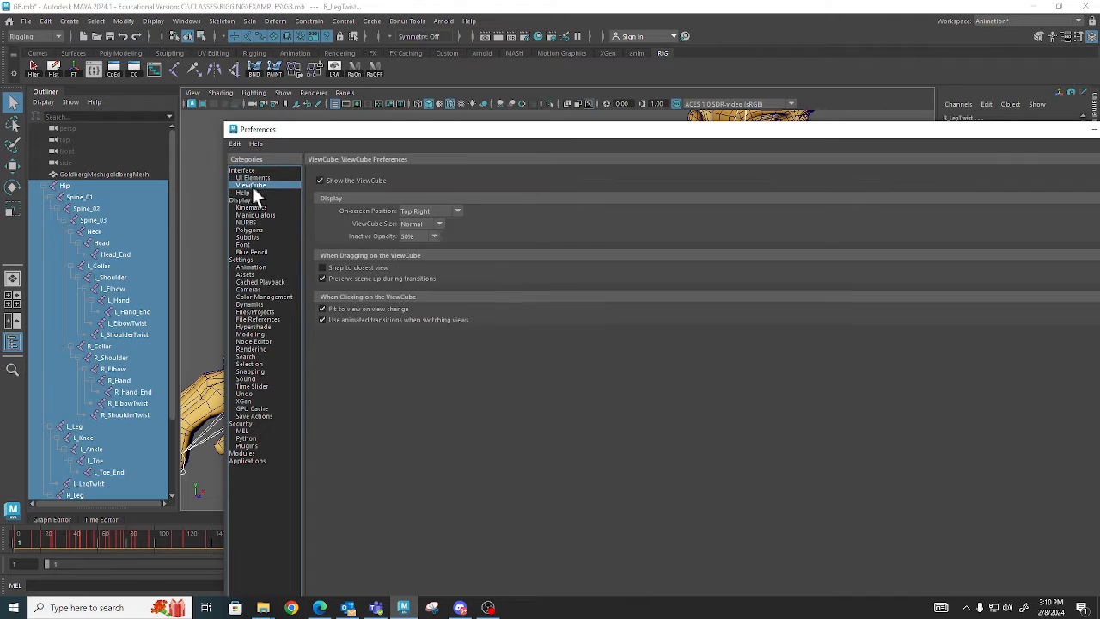
click(240, 260)
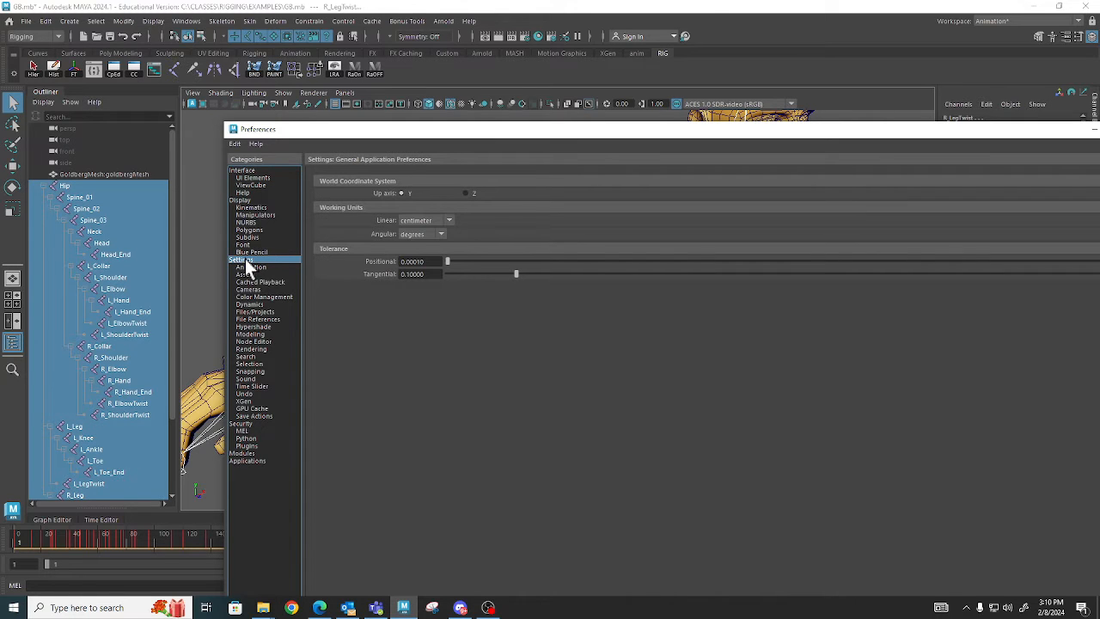
mouse_move(409, 210)
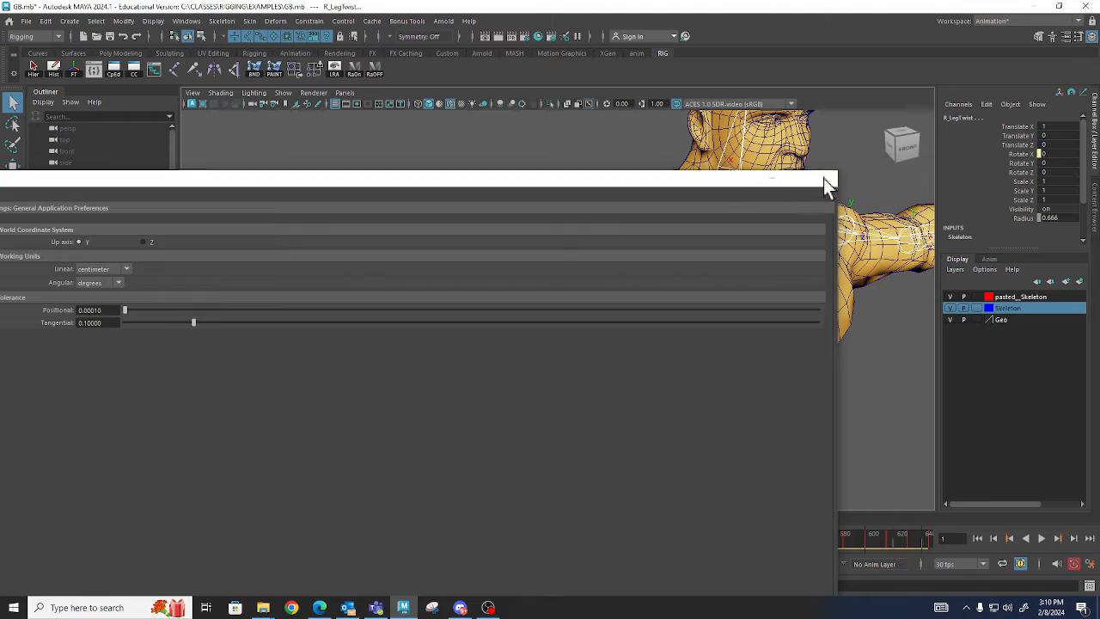
click(828, 178)
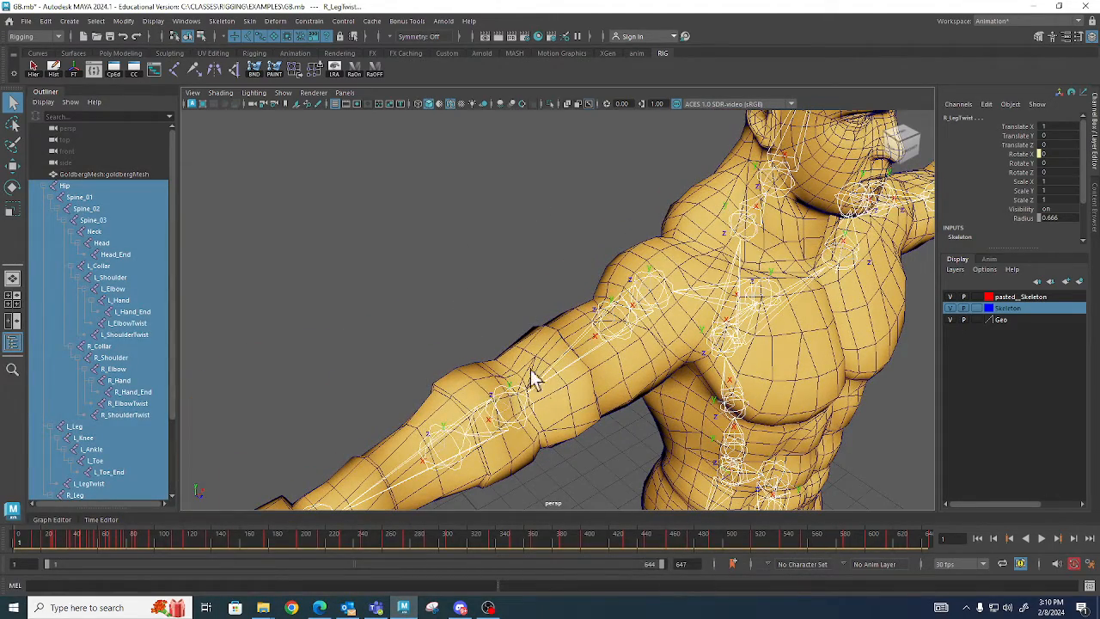
drag(533, 378, 375, 241)
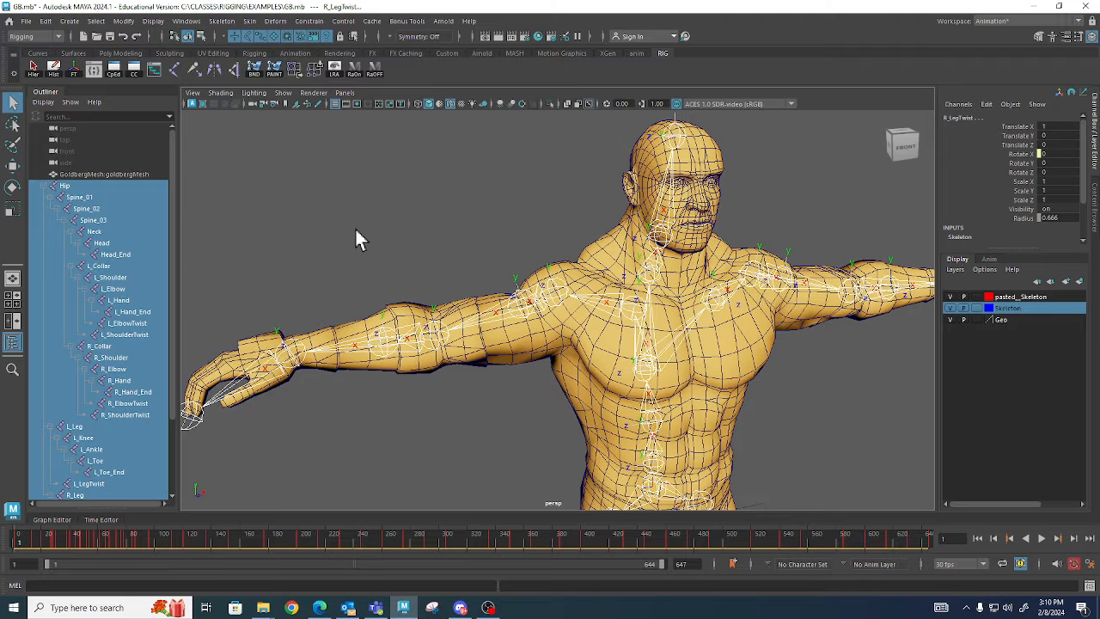
key(F8)
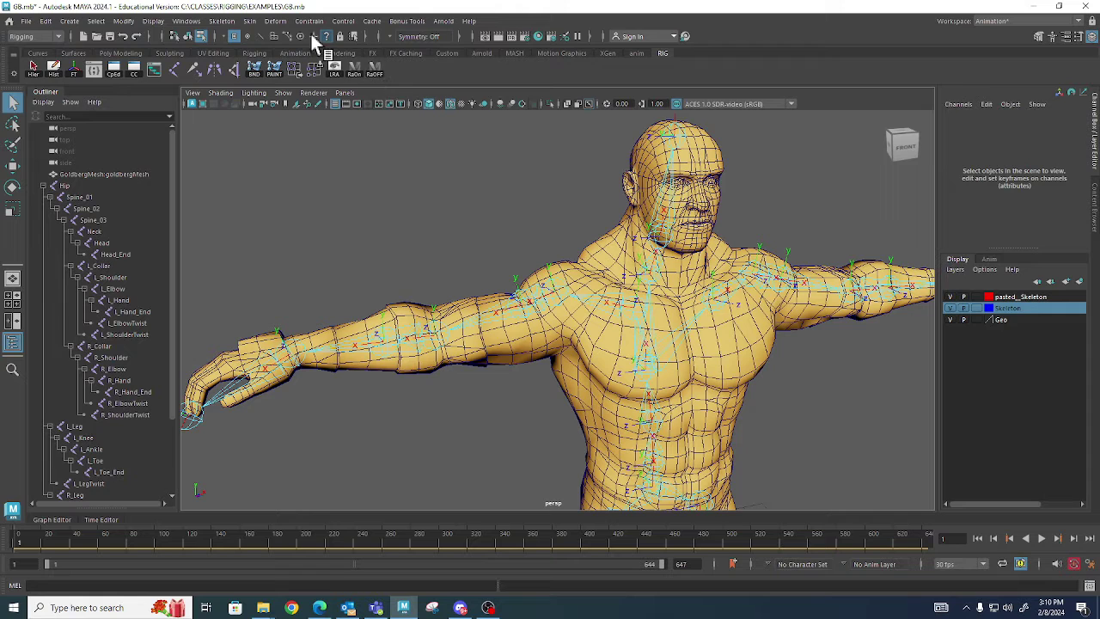
click(326, 36)
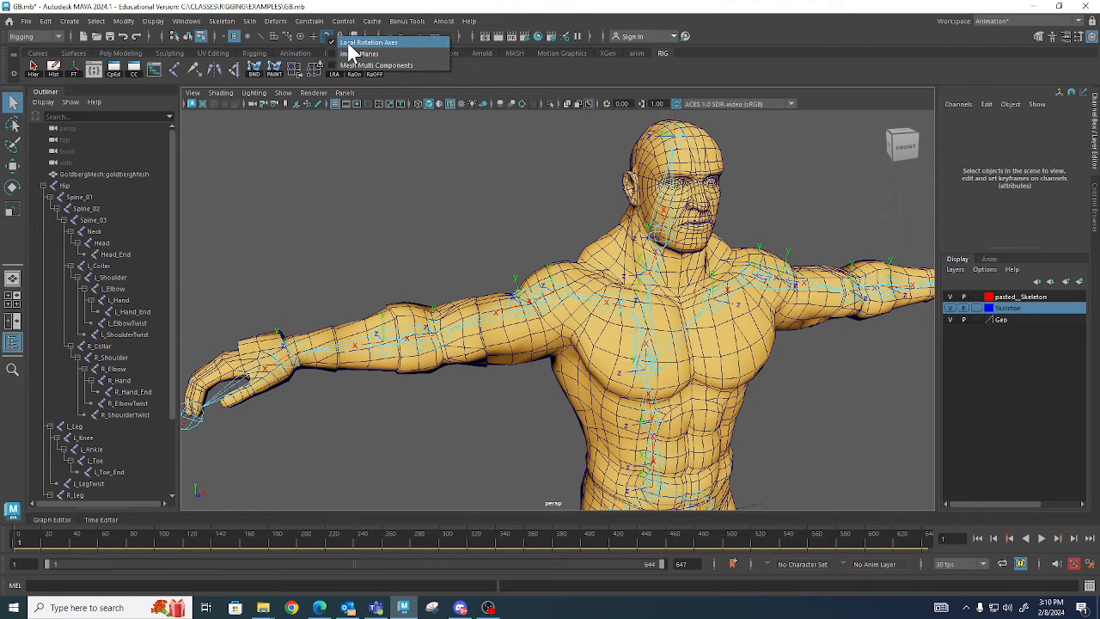
mouse_move(430, 168)
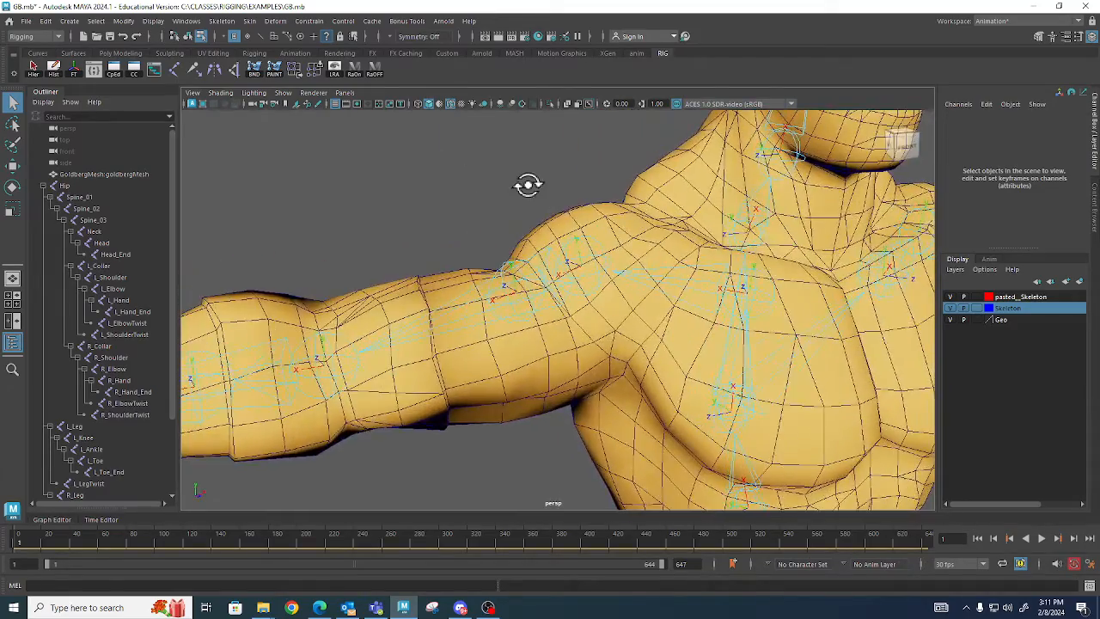
drag(529, 186, 412, 189)
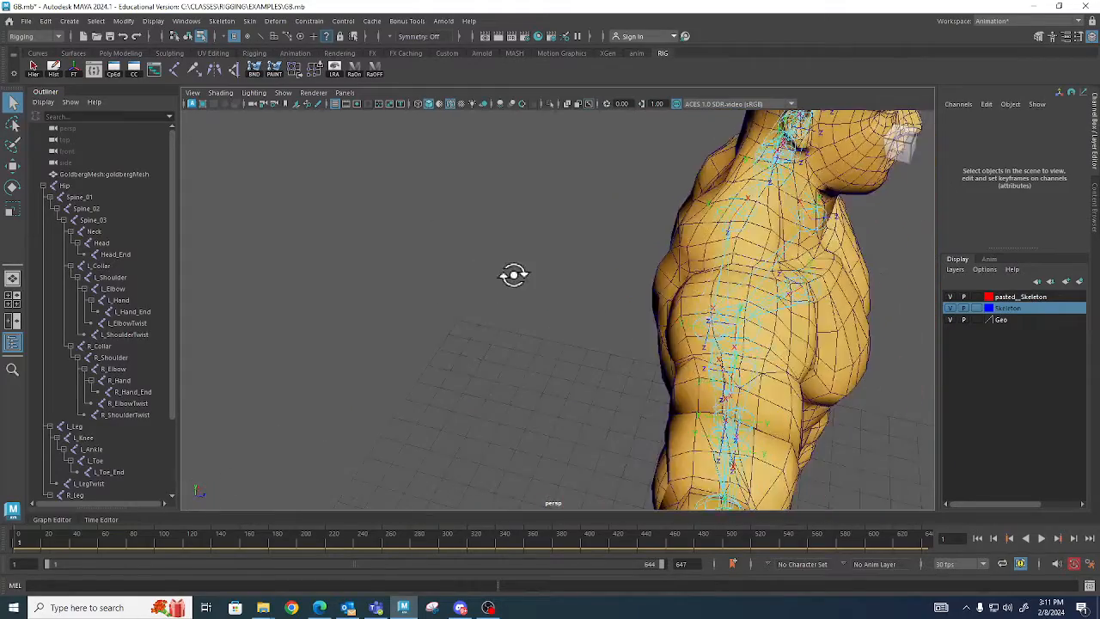
drag(514, 275, 415, 356)
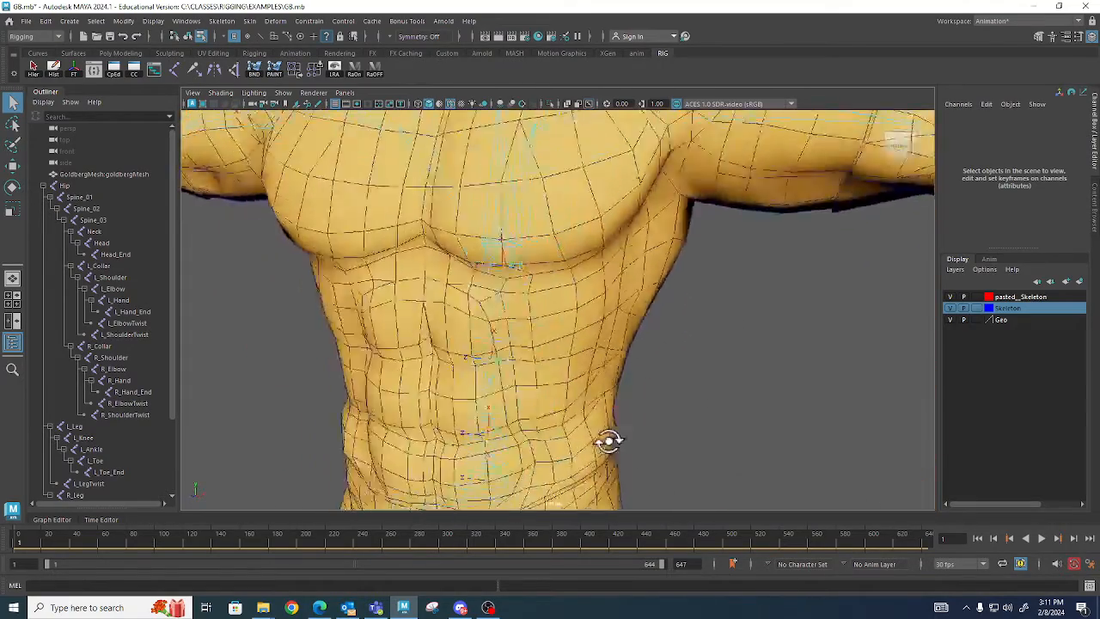
drag(610, 439, 501, 478)
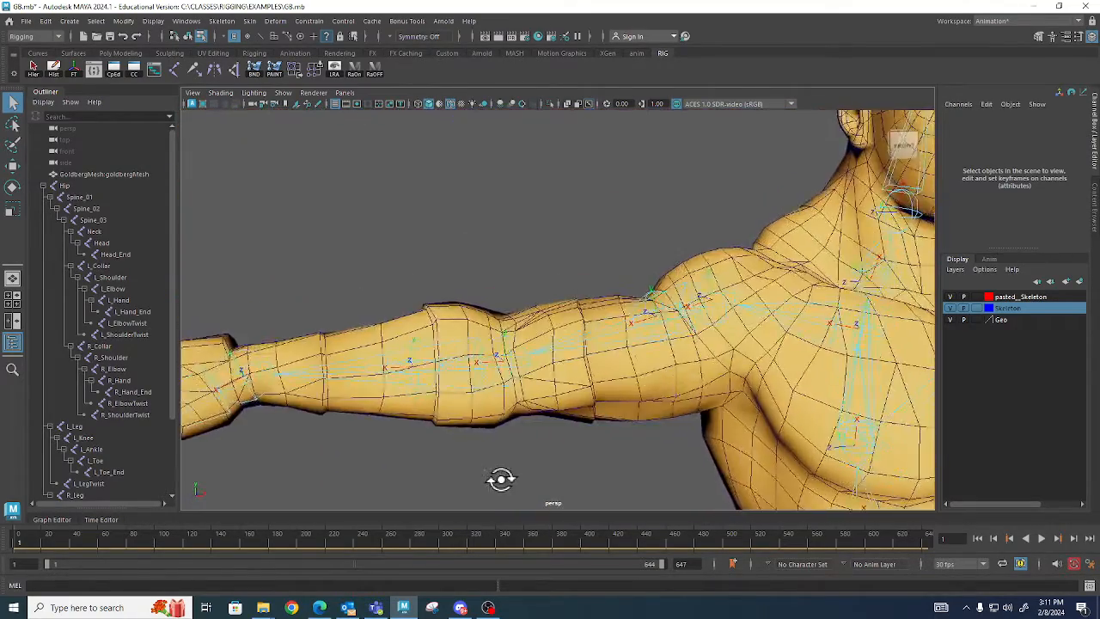
drag(502, 478, 490, 481)
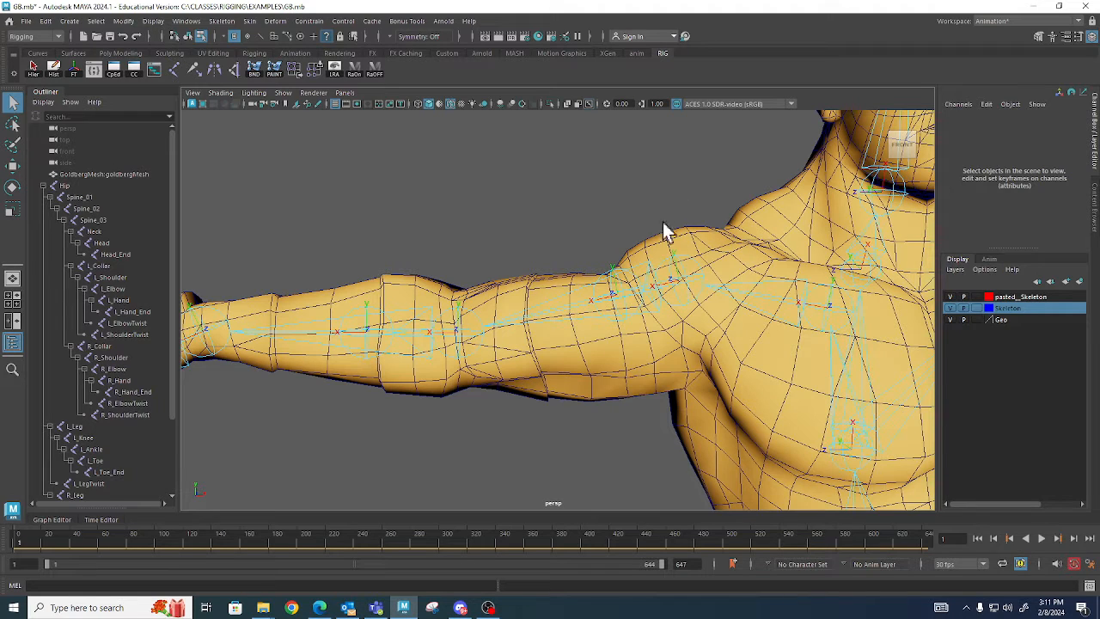
mouse_move(701, 239)
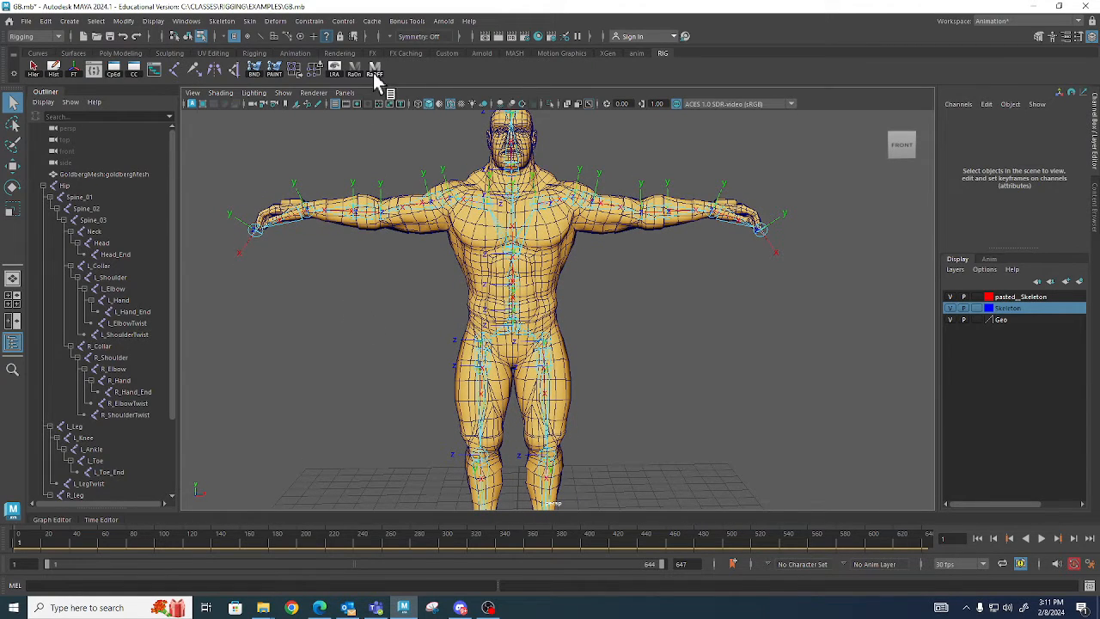
mouse_move(323, 192)
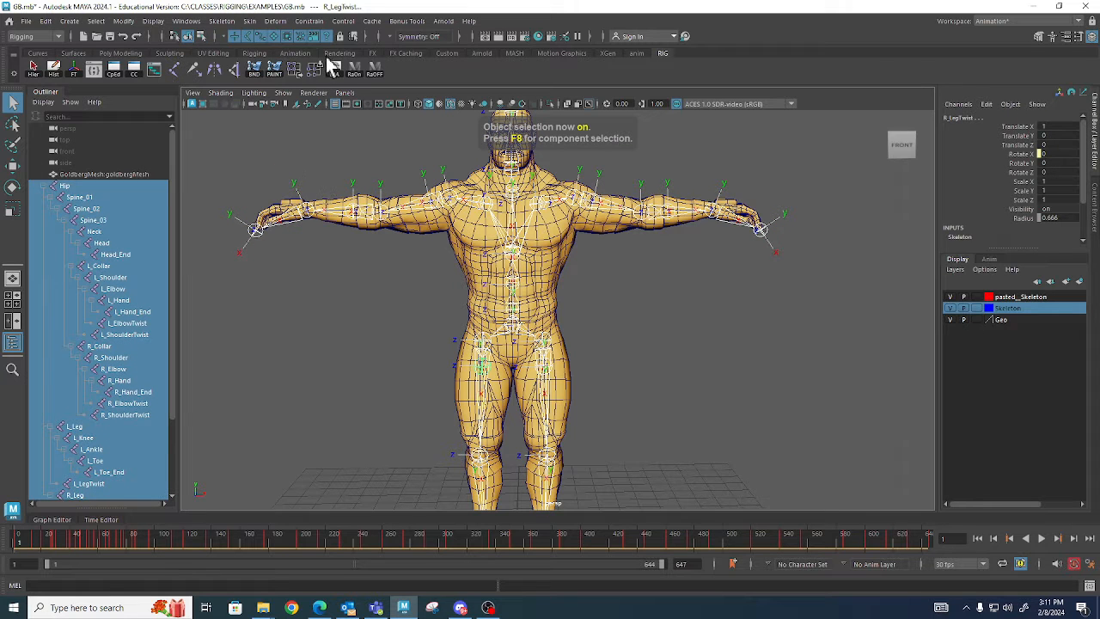
Clear the skeleton selection and select only the GoldbergMesh body mesh.
click(361, 386)
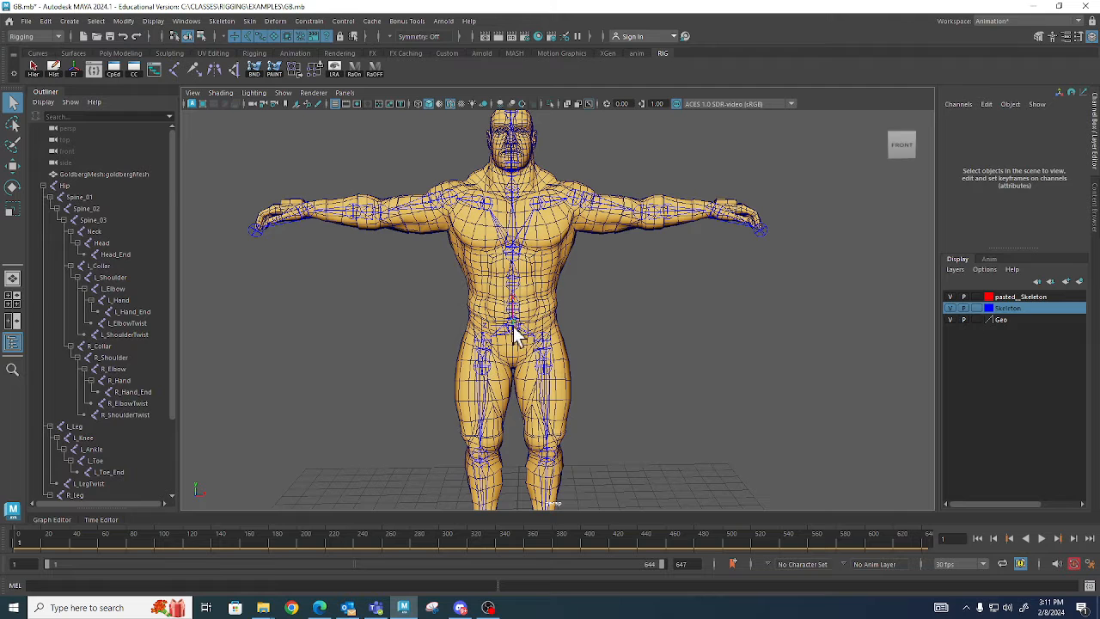
click(65, 186)
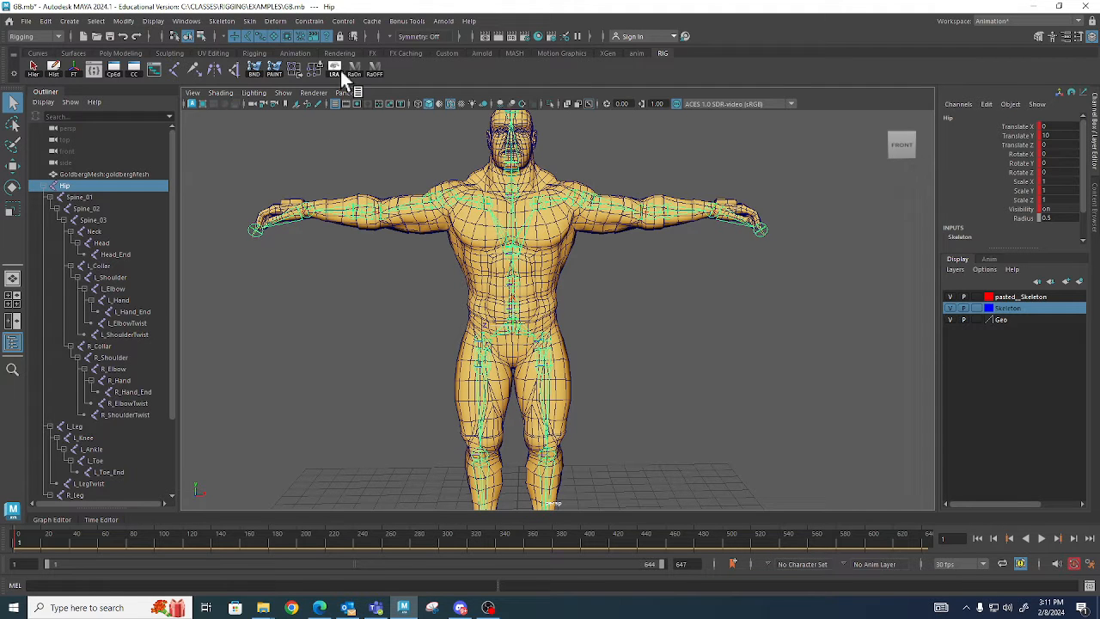
click(335, 356)
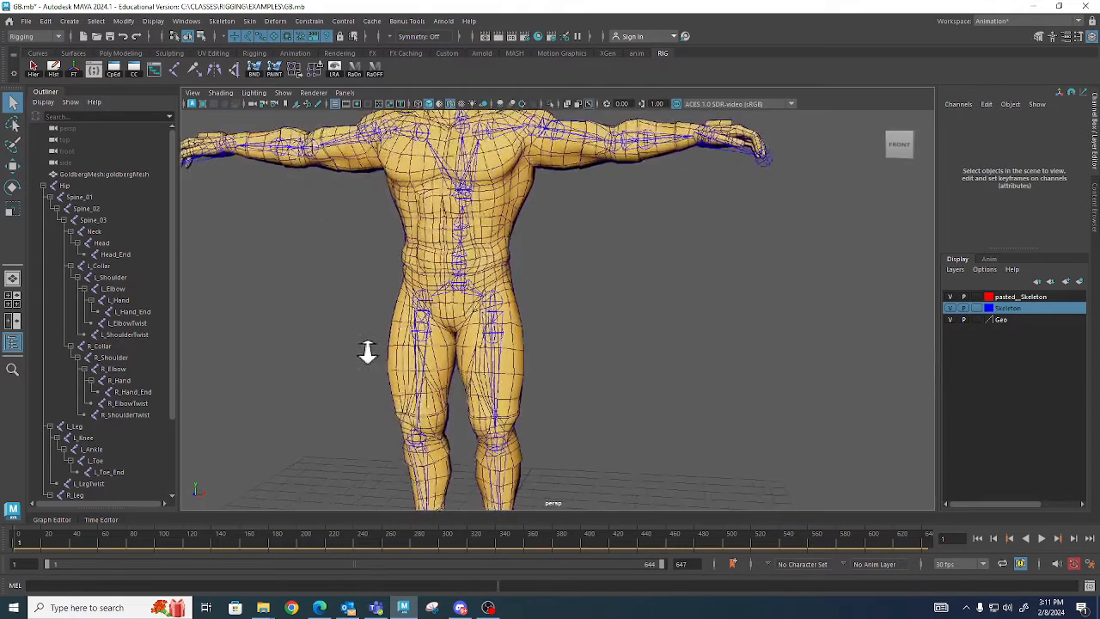
click(103, 174)
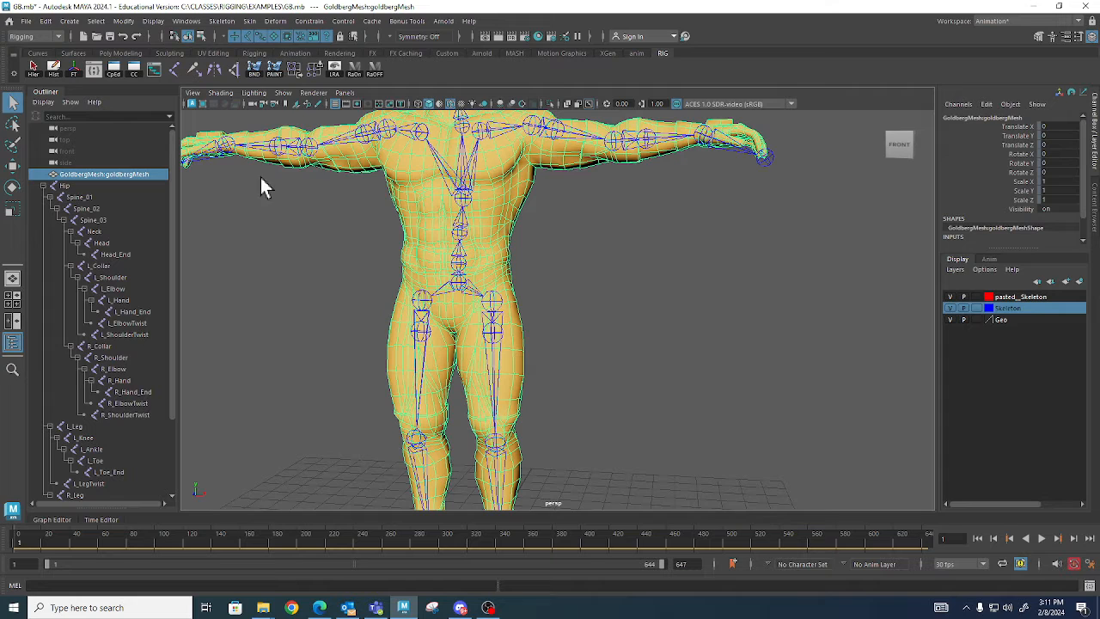
click(275, 20)
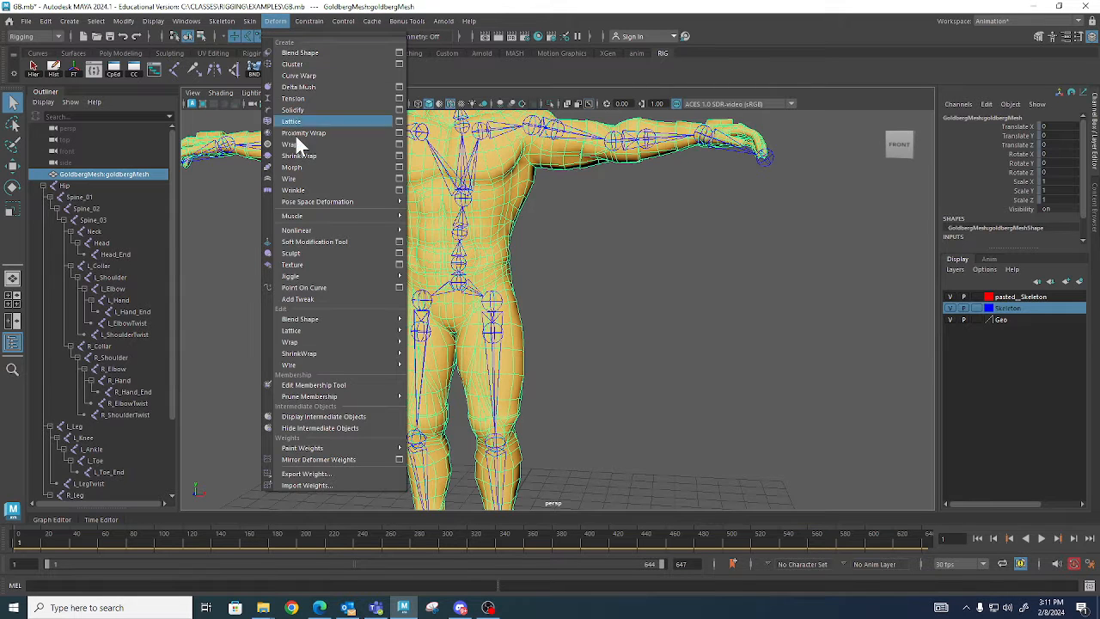
mouse_move(335, 474)
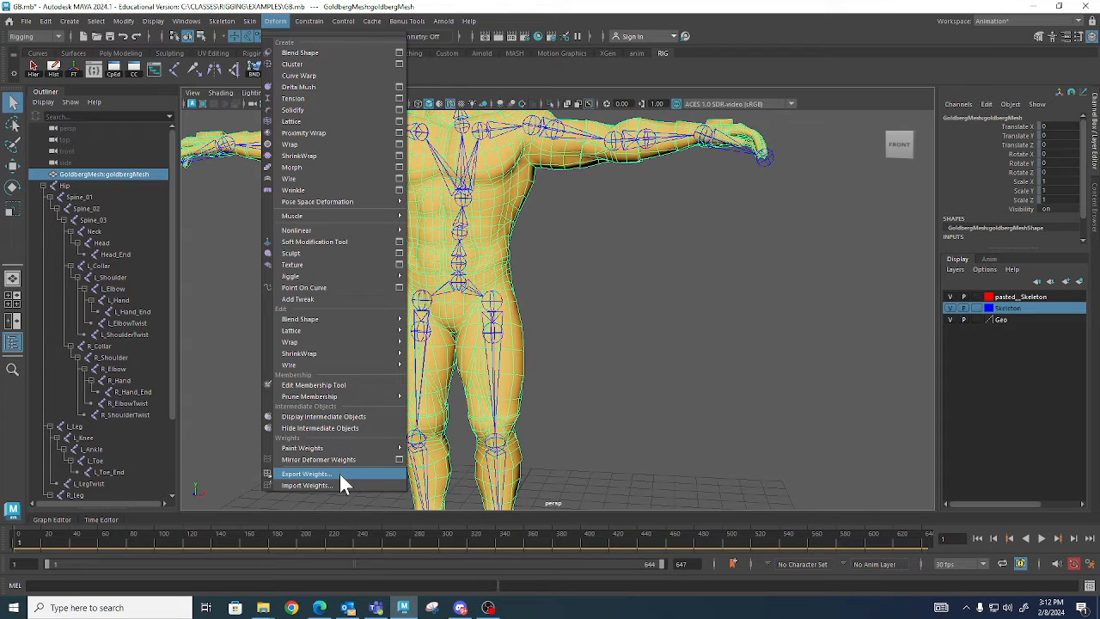
mouse_move(330, 485)
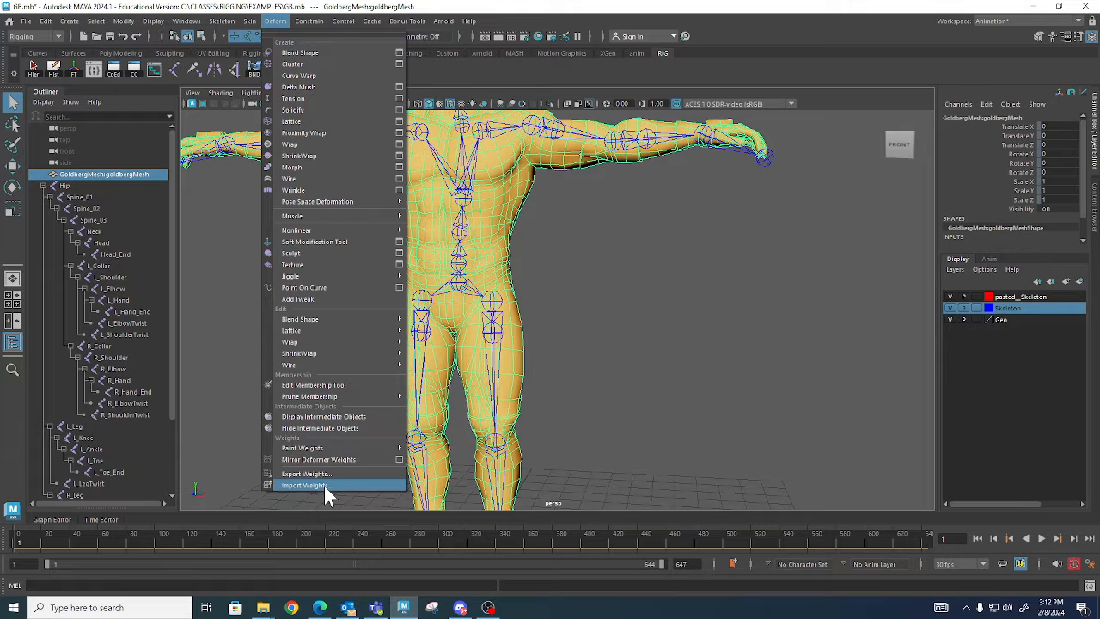
mouse_move(217, 313)
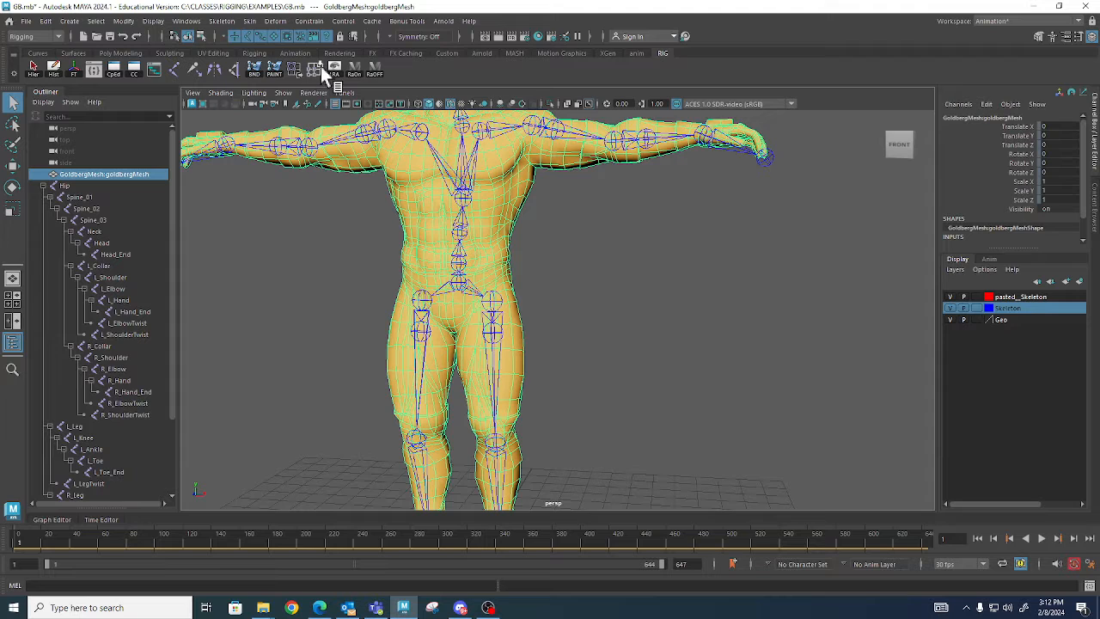
mouse_move(320, 67)
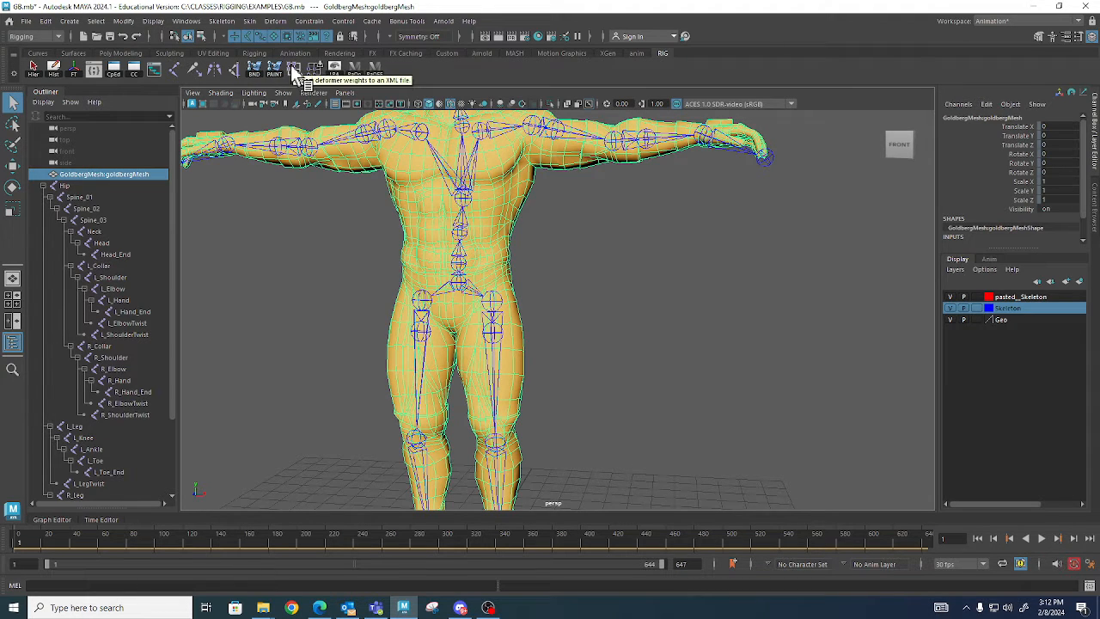
Export deformer weights, browsing to C:/CLASSES/RIGGING/EXAMPLES and naming the file G8Weights.
click(296, 67)
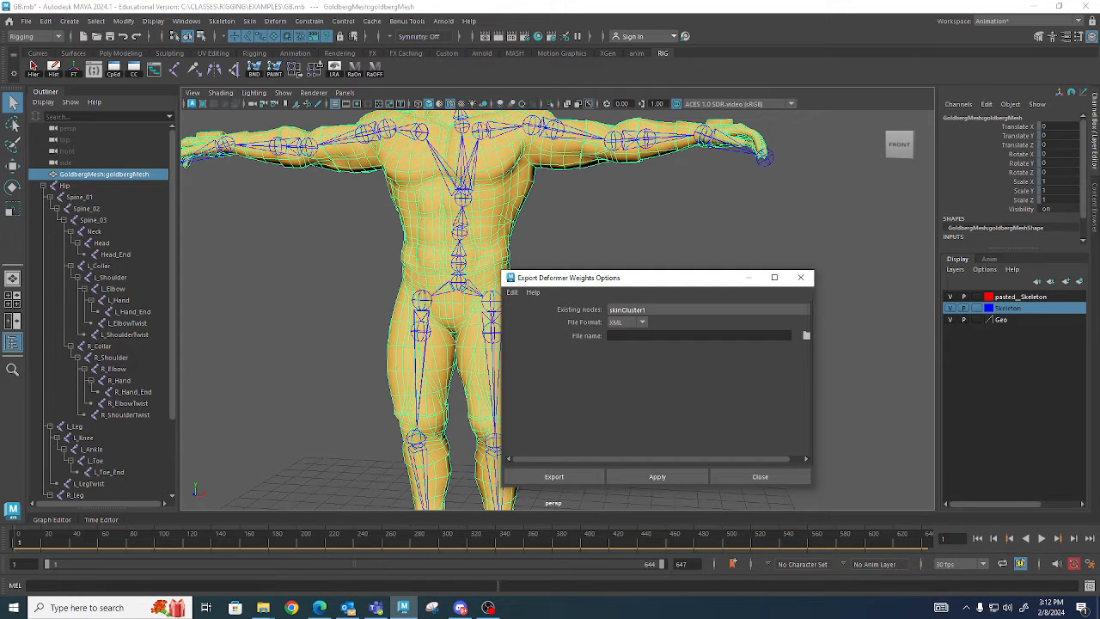
mouse_move(800, 352)
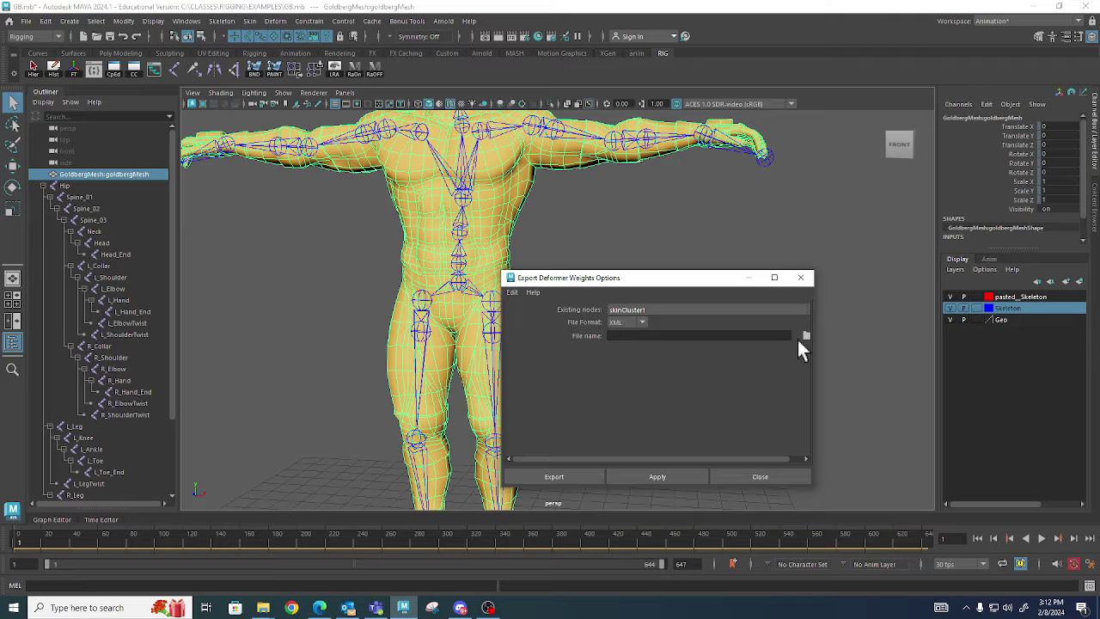
click(804, 335)
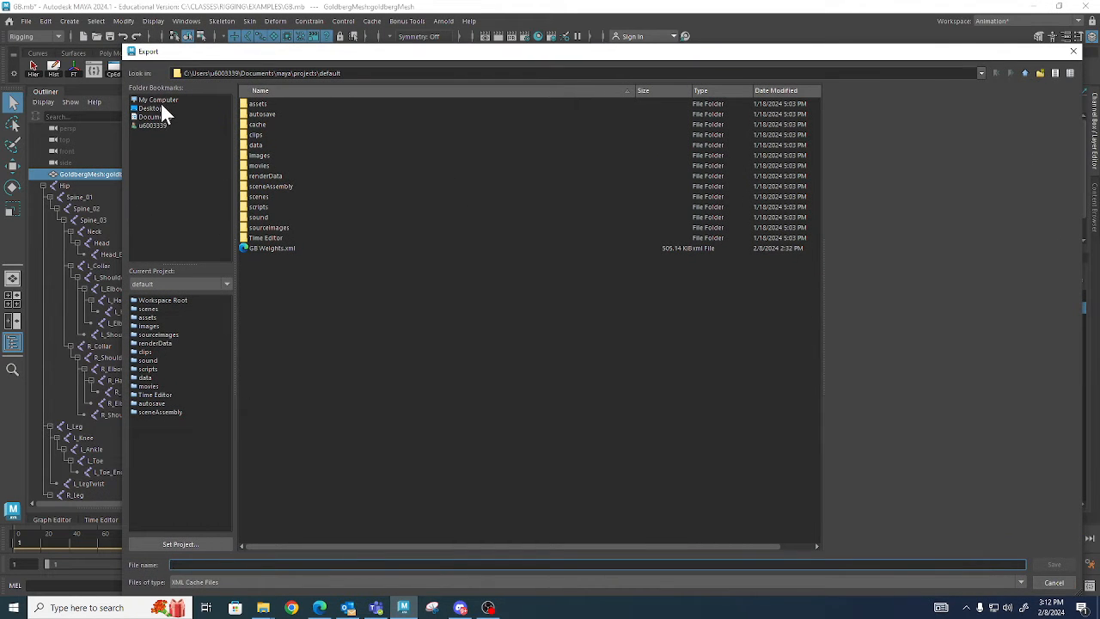
click(158, 100)
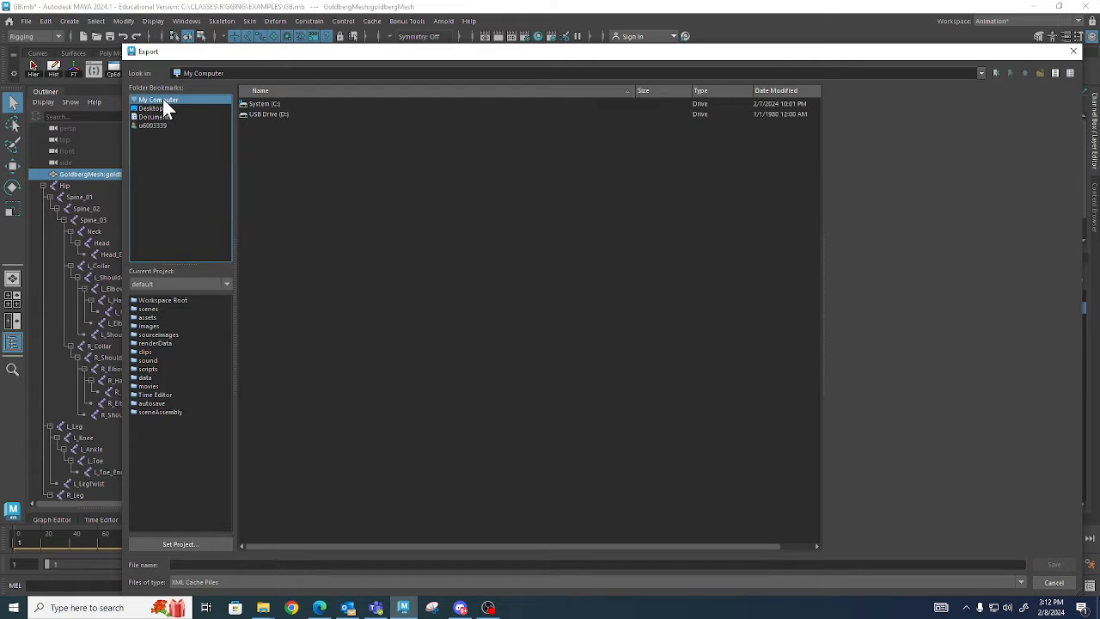
double_click(264, 103)
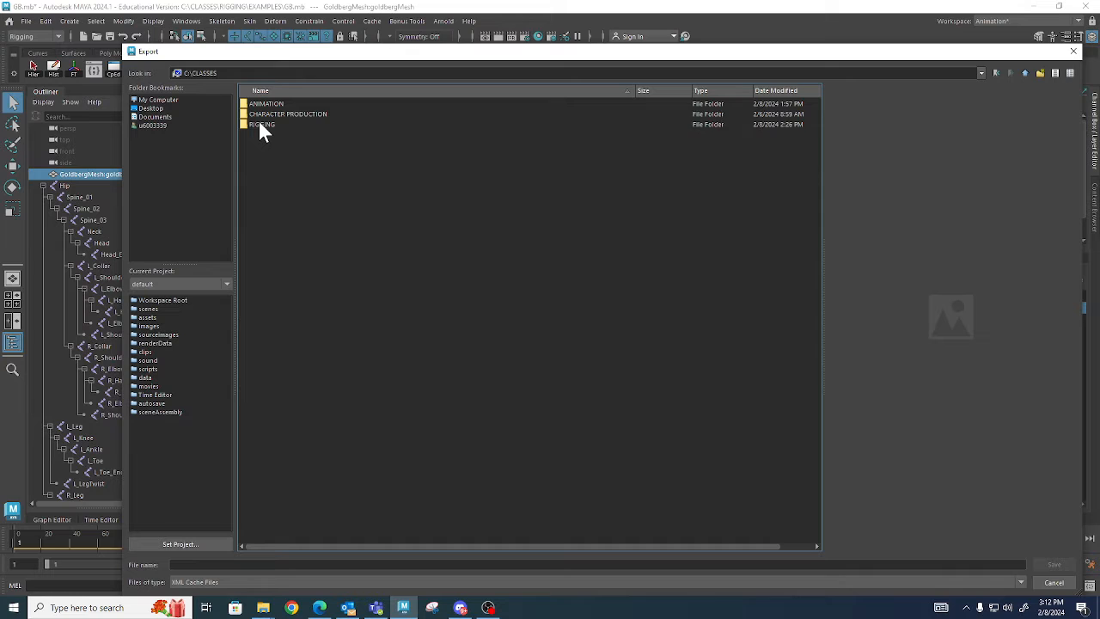
double_click(261, 124)
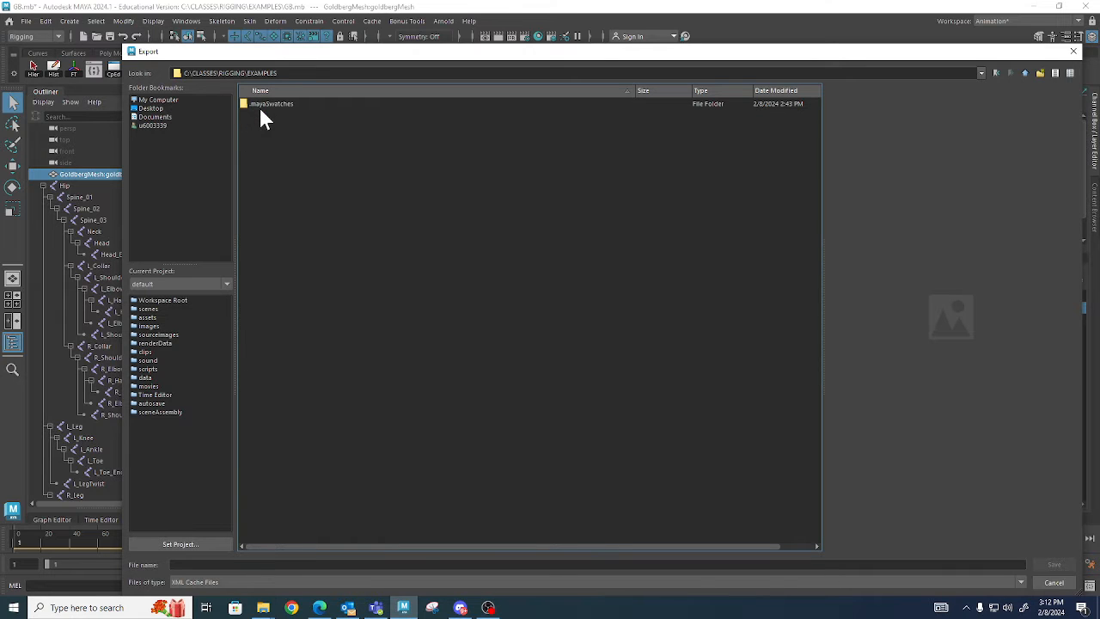
mouse_move(271, 169)
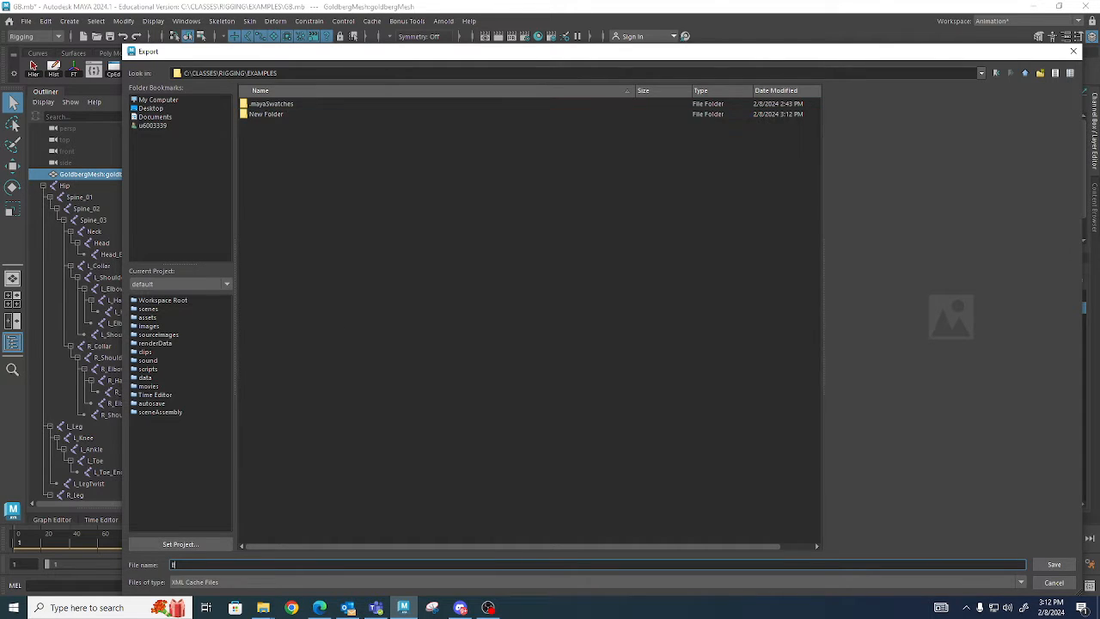
text(G8)
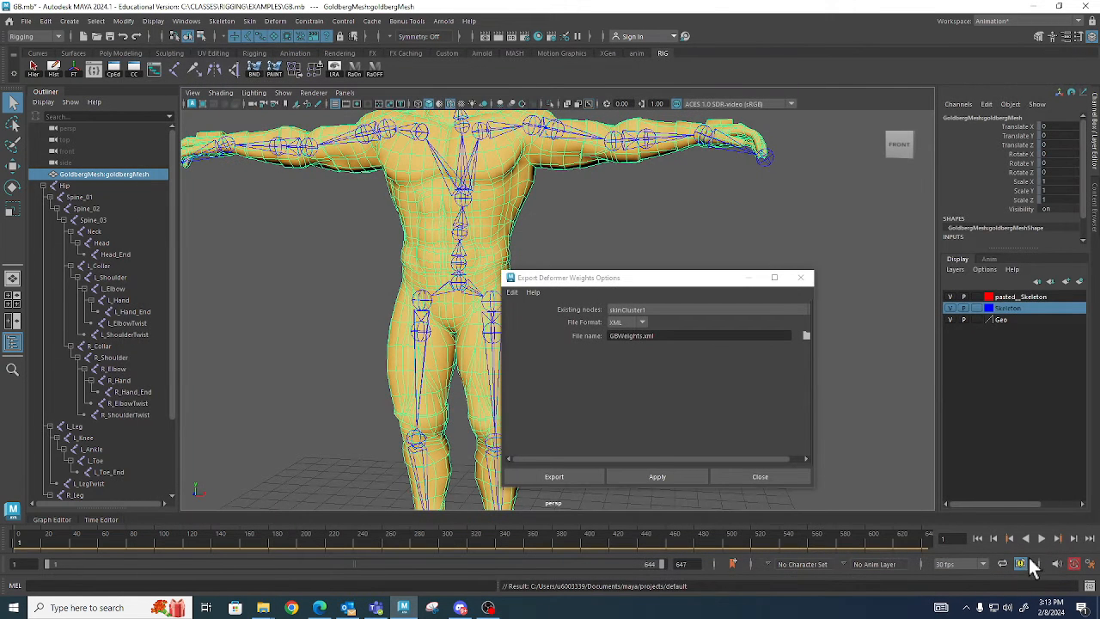
drag(569, 278, 550, 247)
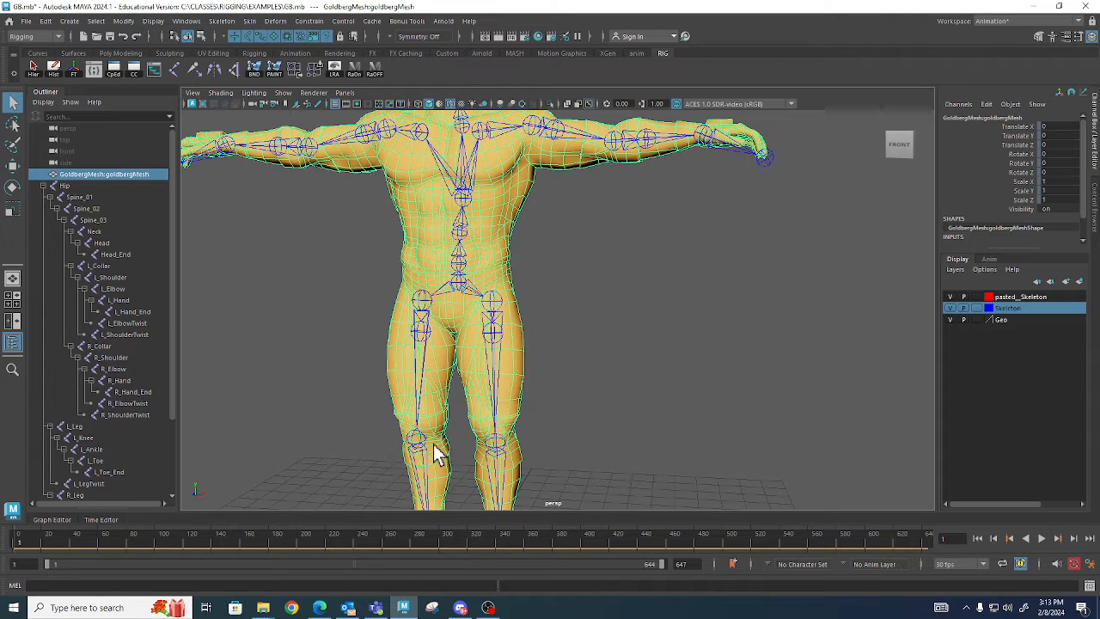
mouse_move(657, 404)
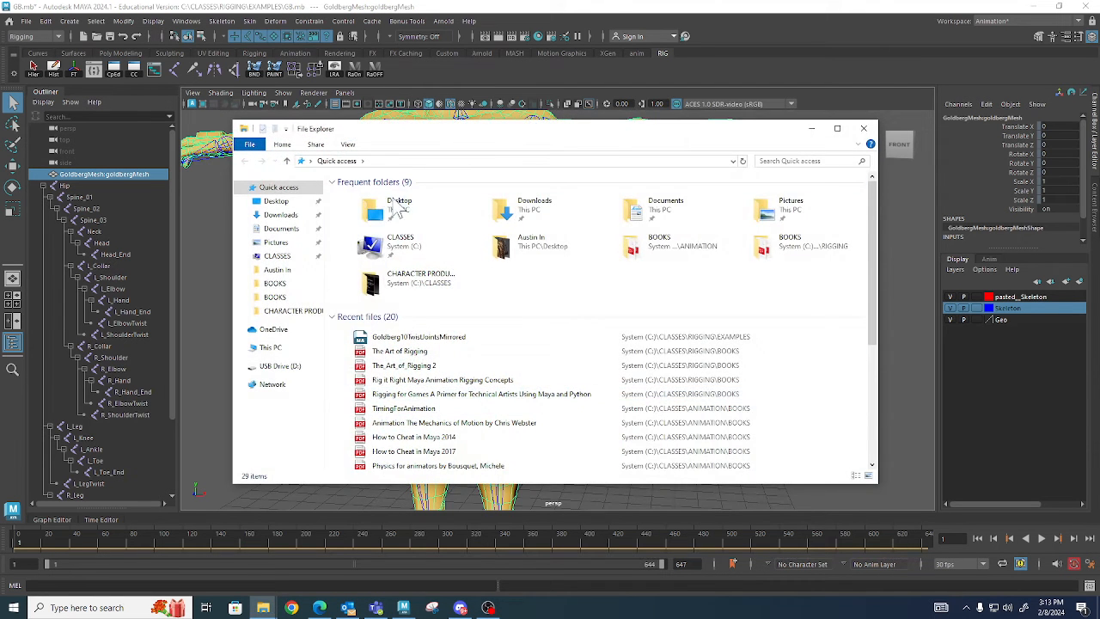
Navigate File Explorer to CLASSES/RIGGING/EXAMPLES and bring up the context menu for G8Weights.
double_click(399, 244)
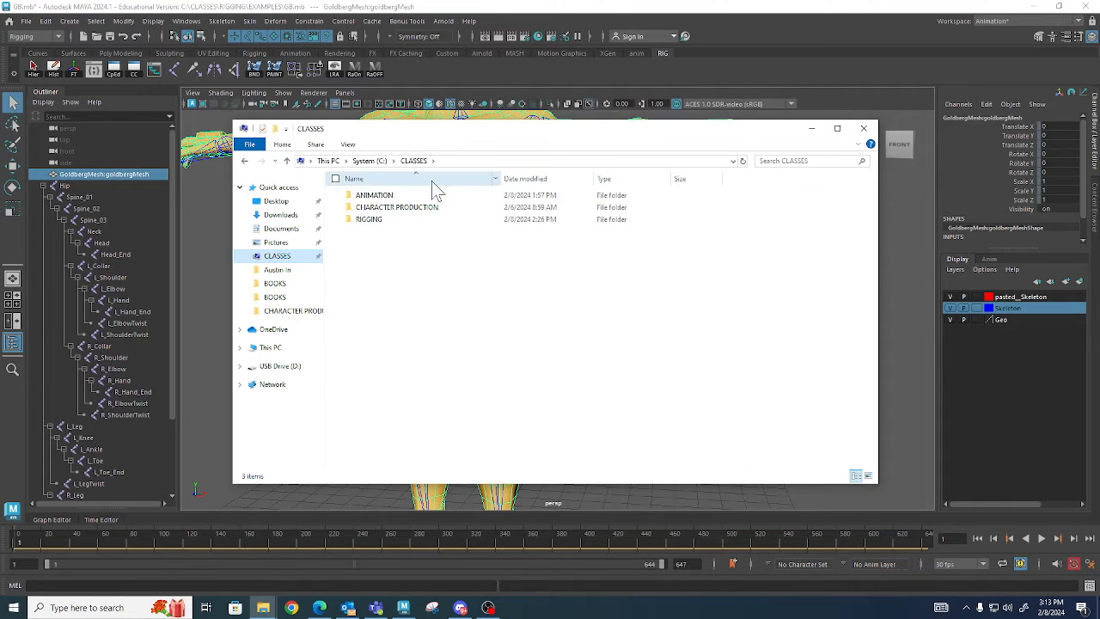
double_click(367, 218)
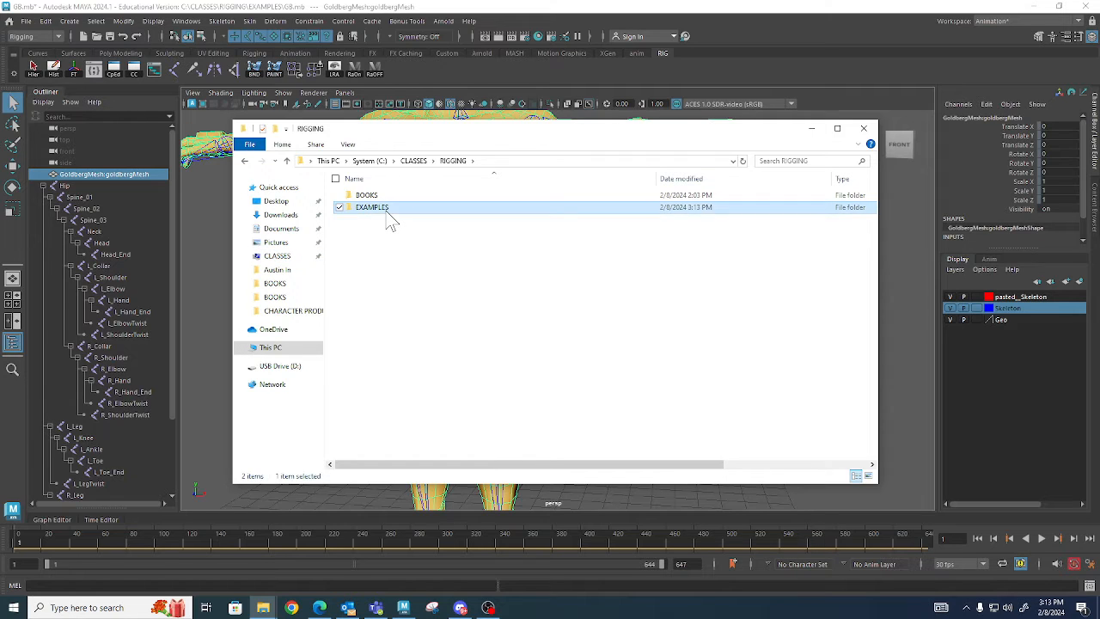
double_click(371, 206)
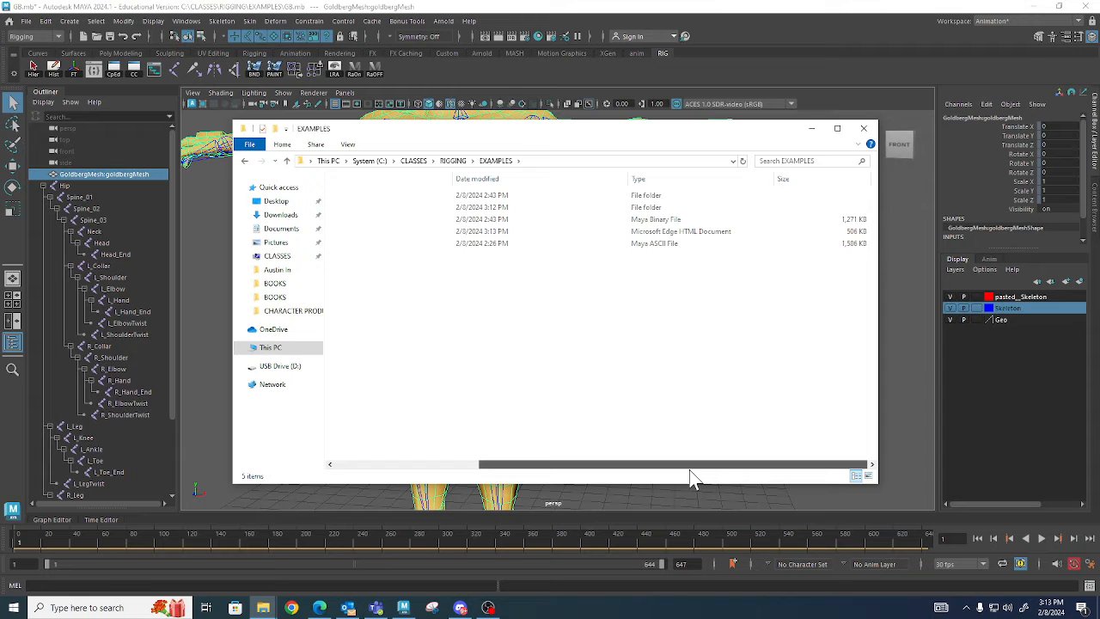
drag(696, 464, 484, 464)
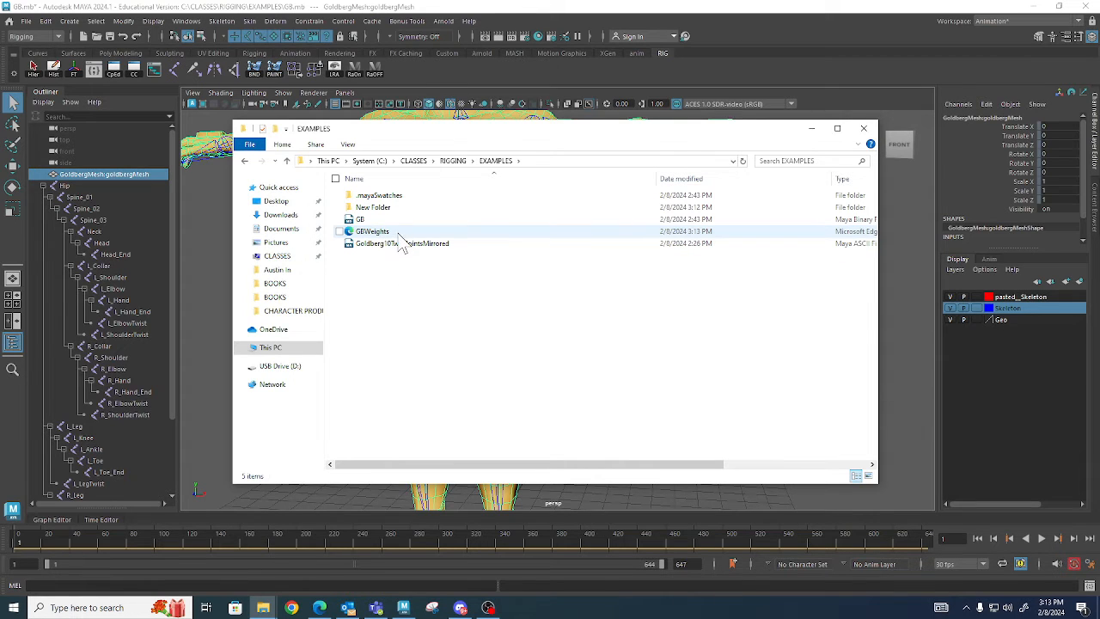
click(371, 230)
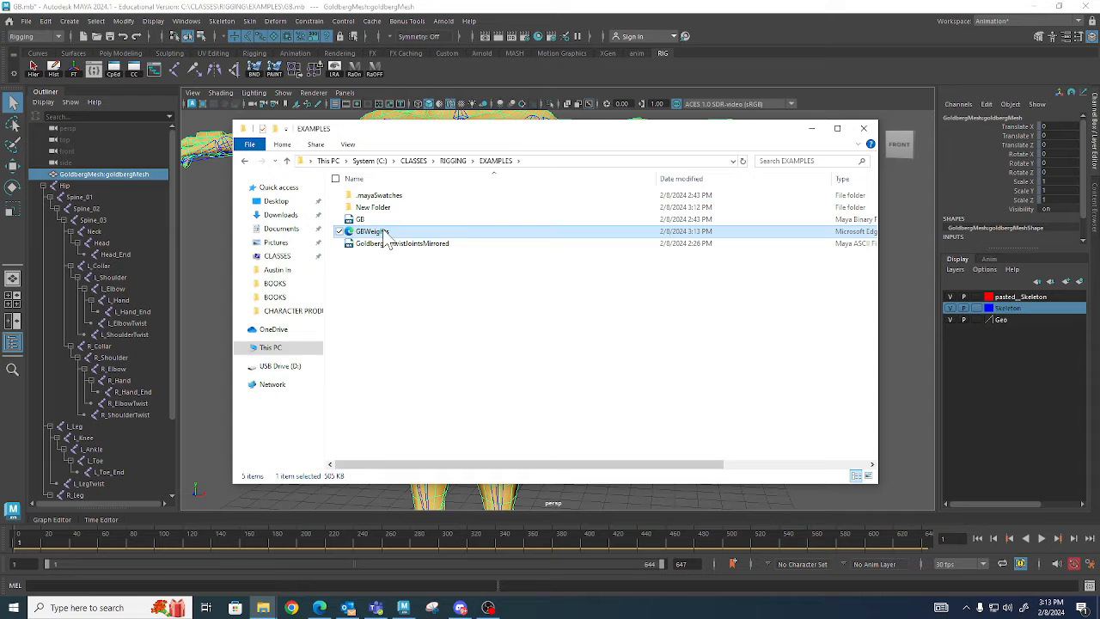
right_click(369, 231)
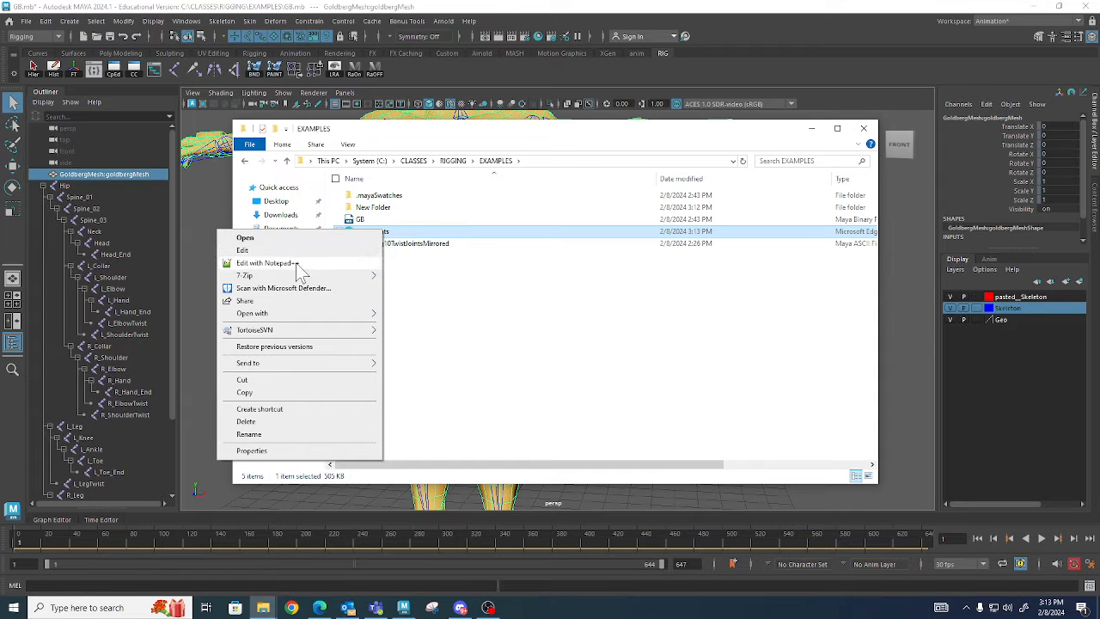
Open G8Weights.xml in Notepad++ and scroll through its per-point weight values.
click(265, 263)
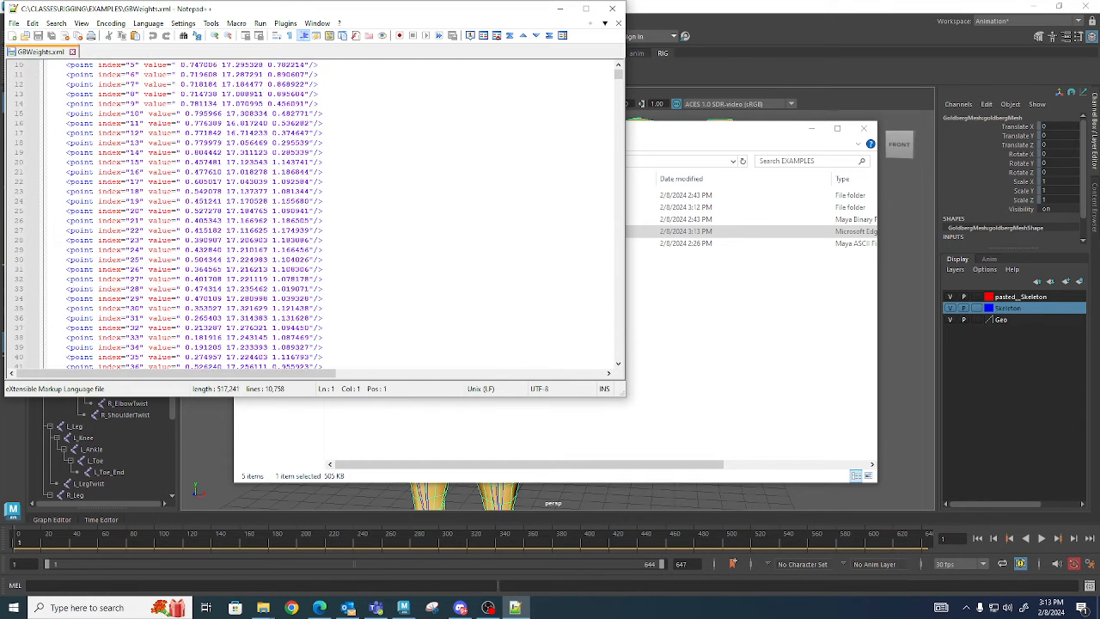
scroll(up, 3)
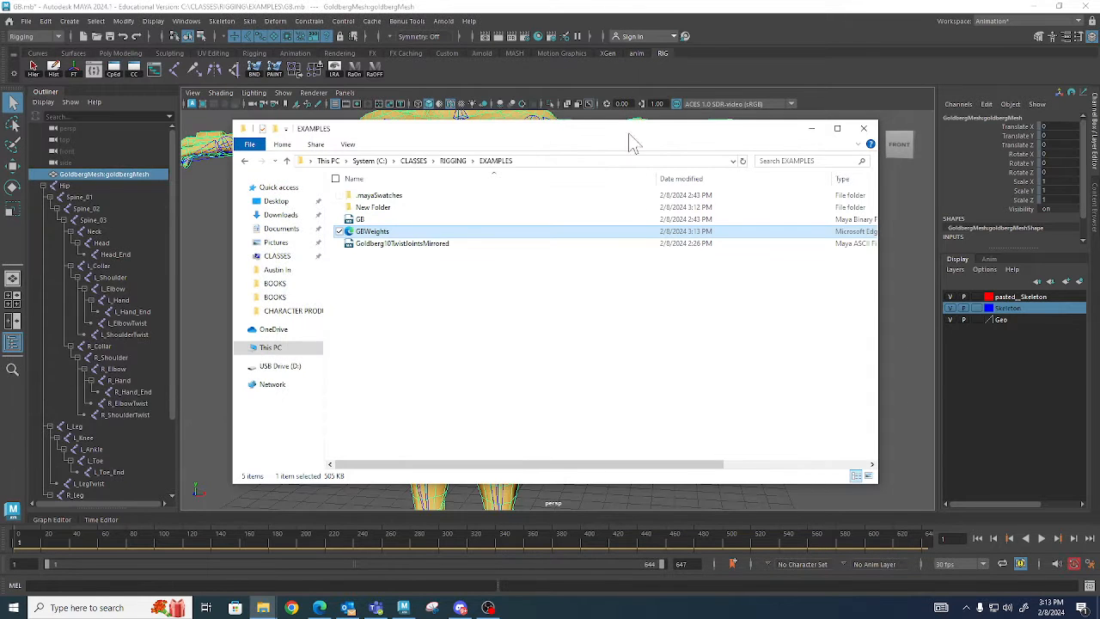
mouse_move(726, 129)
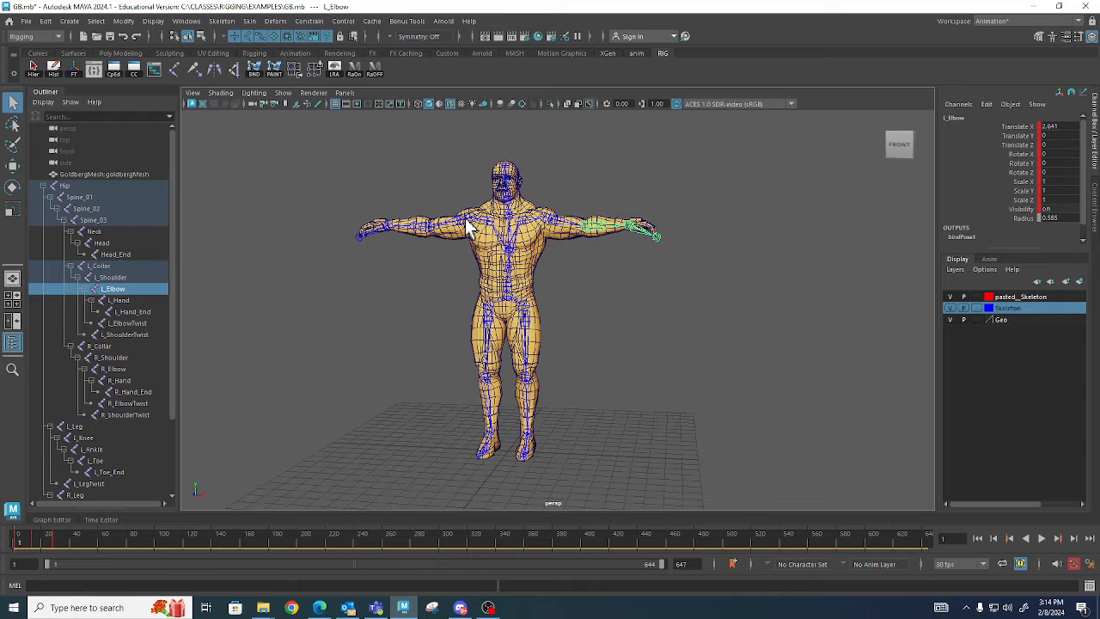
click(99, 345)
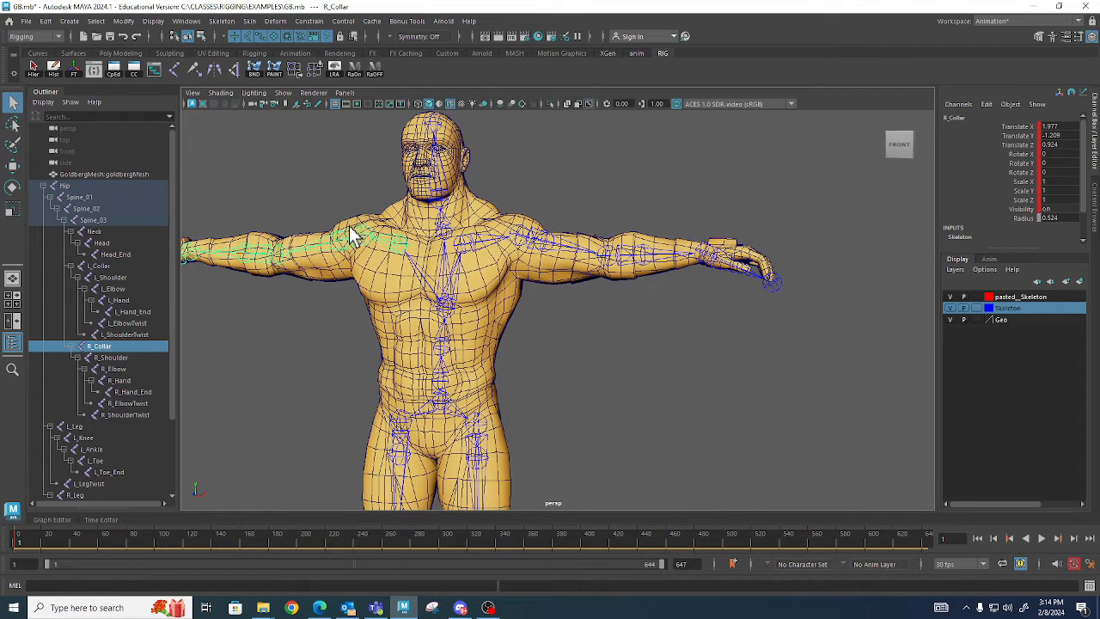
mouse_move(404, 250)
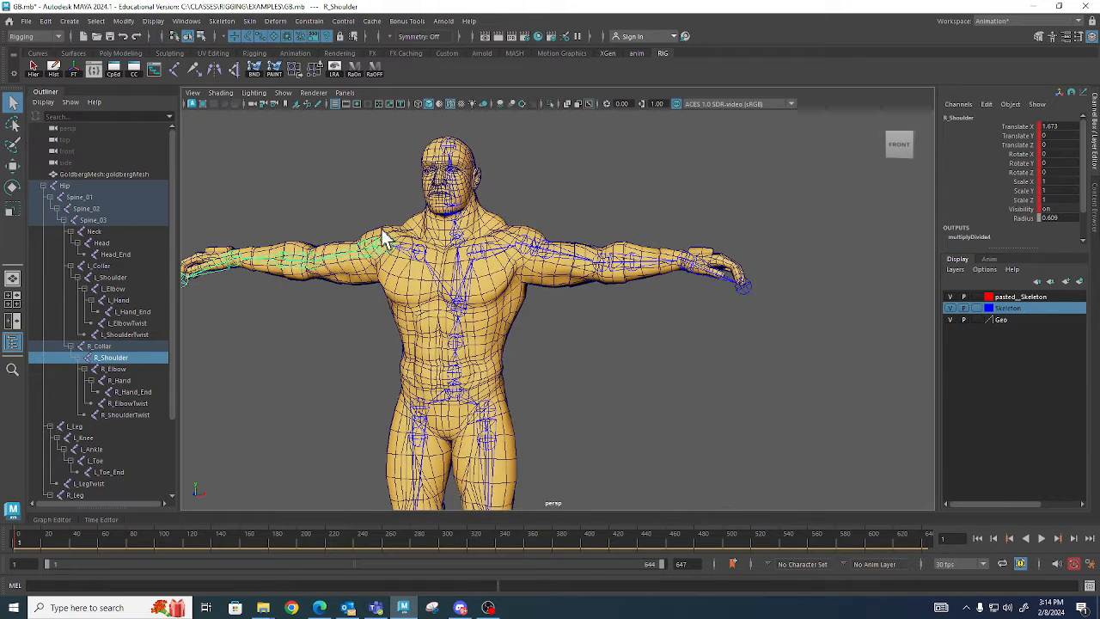
mouse_move(340, 266)
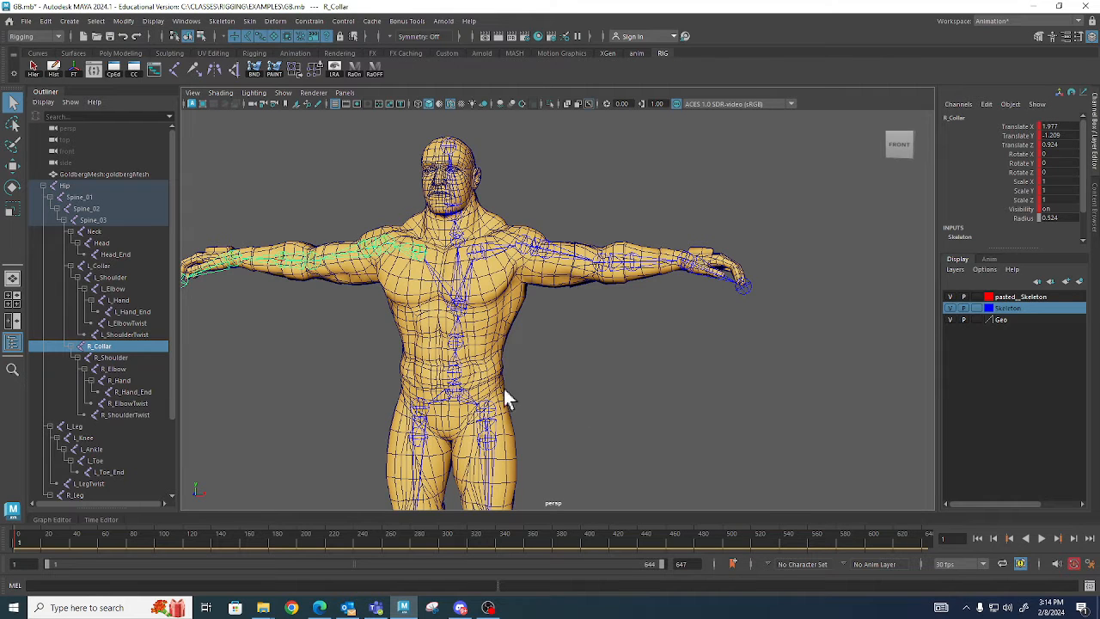
click(76, 426)
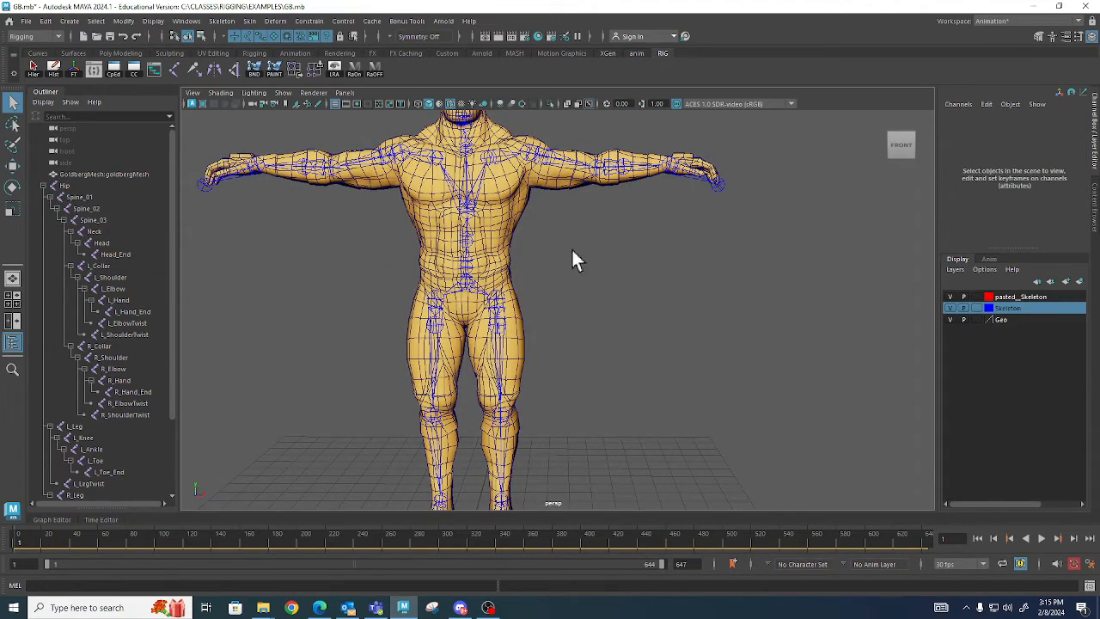
Select the Goldberg mesh and delete its construction history by type.
click(105, 173)
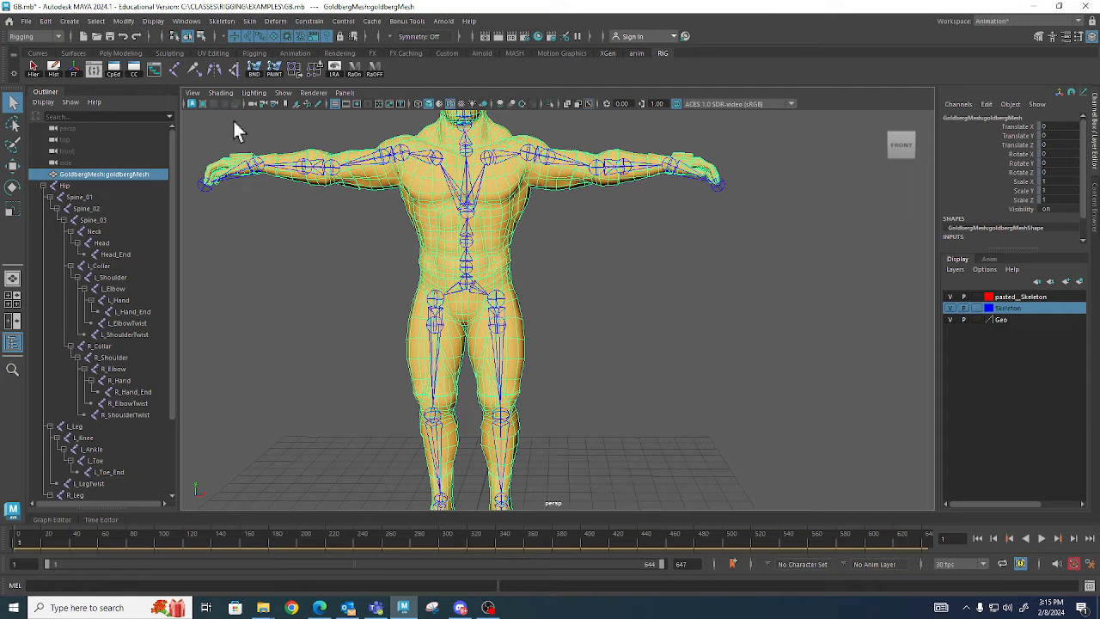
click(45, 20)
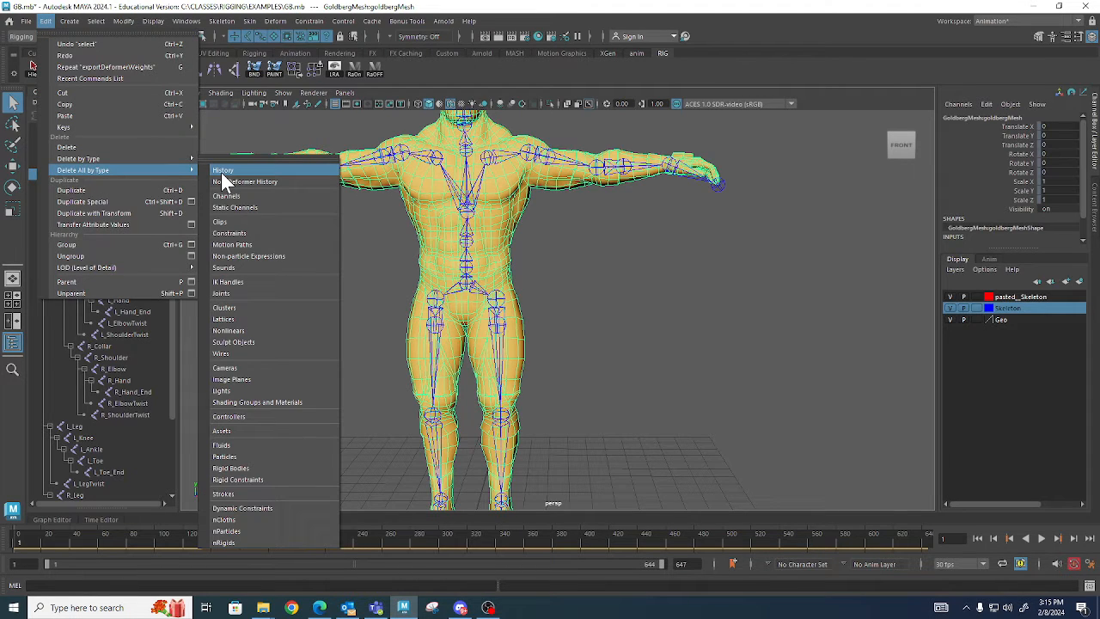
mouse_move(275, 134)
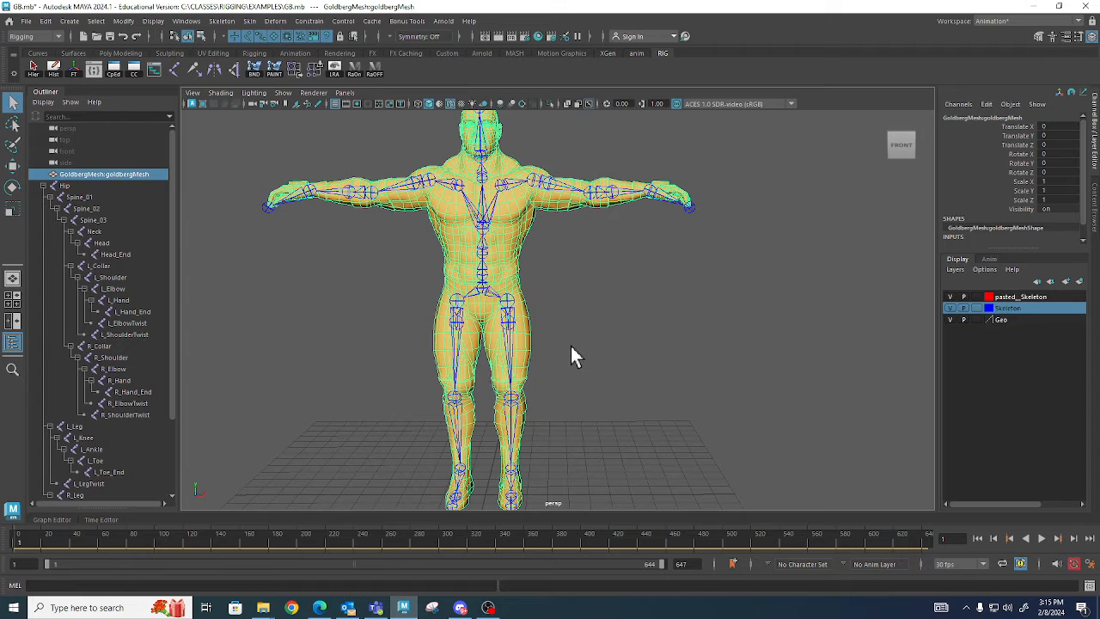
mouse_move(578, 347)
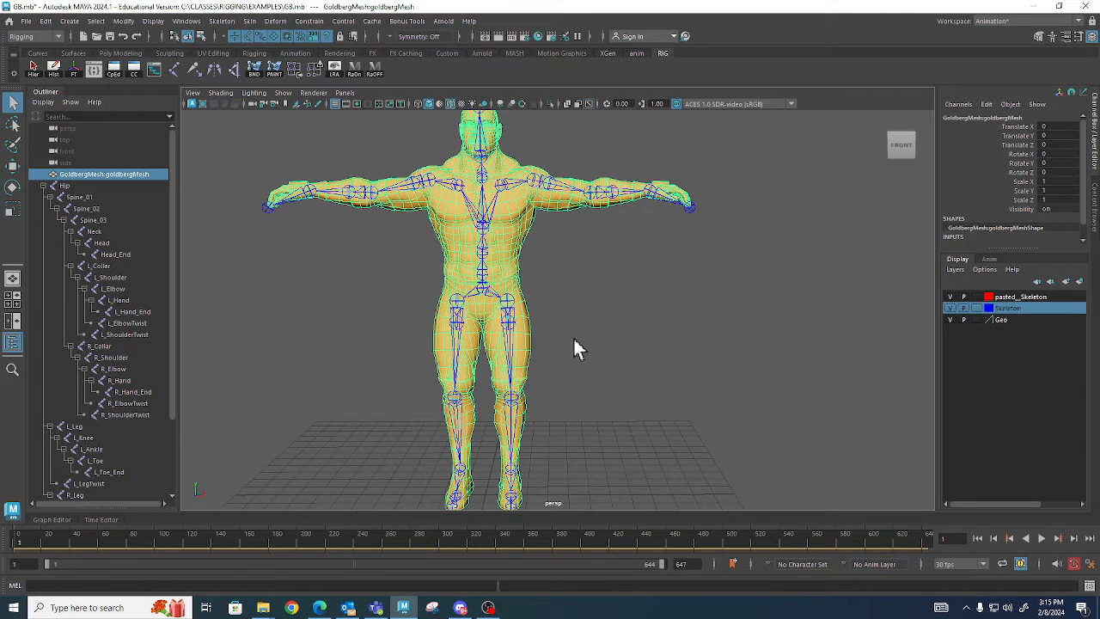
mouse_move(467, 272)
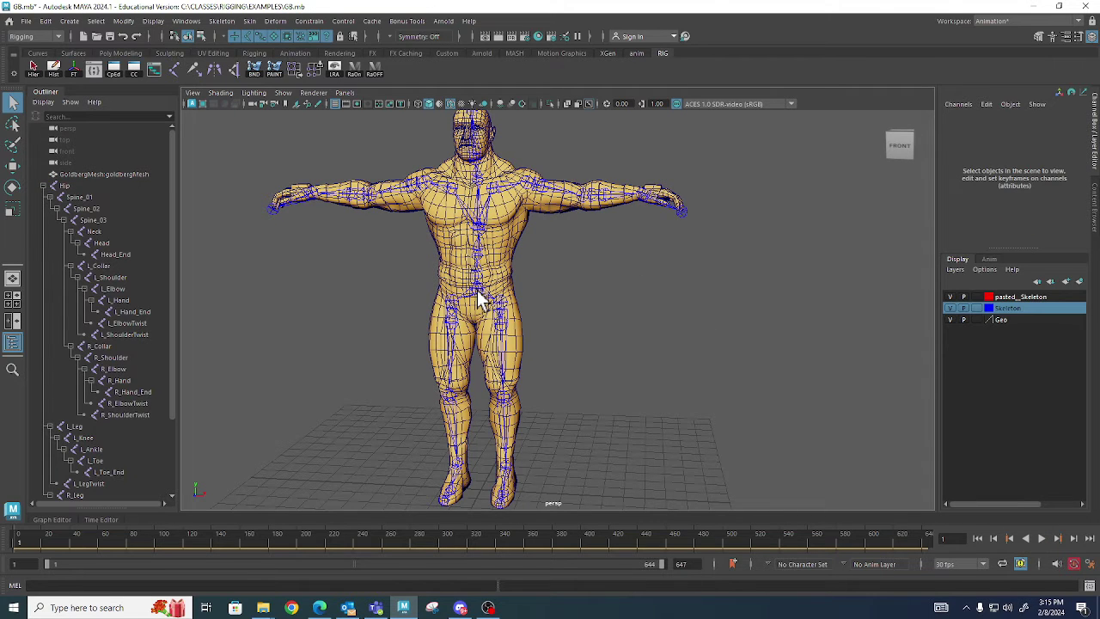
Bind the mesh to the skeleton from the Hip joint with Bind Skin, then reselect the mesh.
click(65, 185)
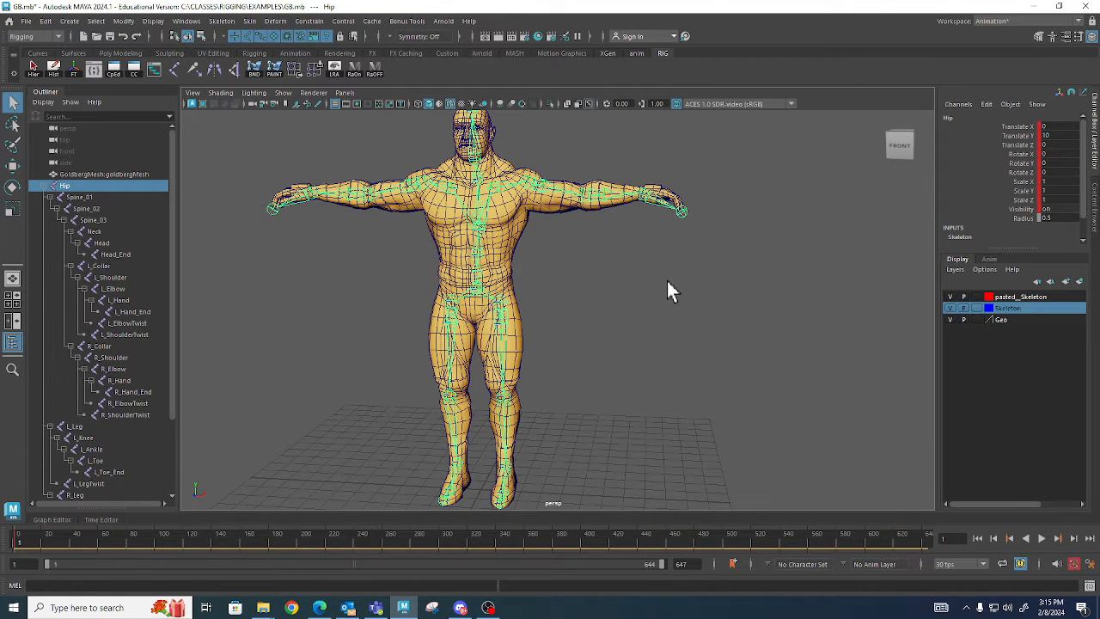
click(103, 174)
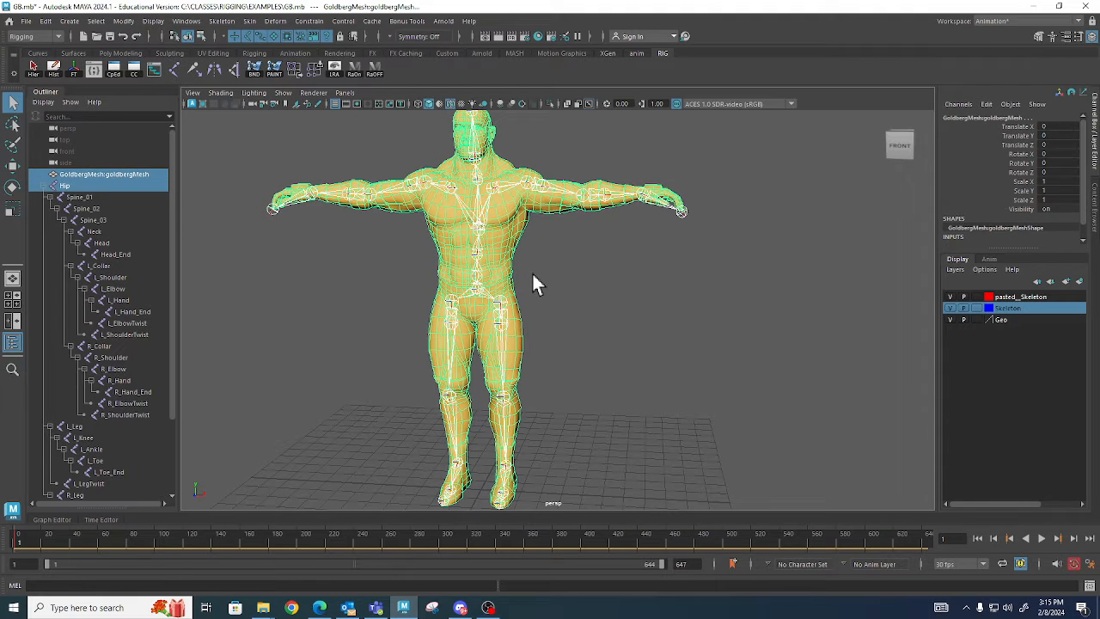
mouse_move(249, 106)
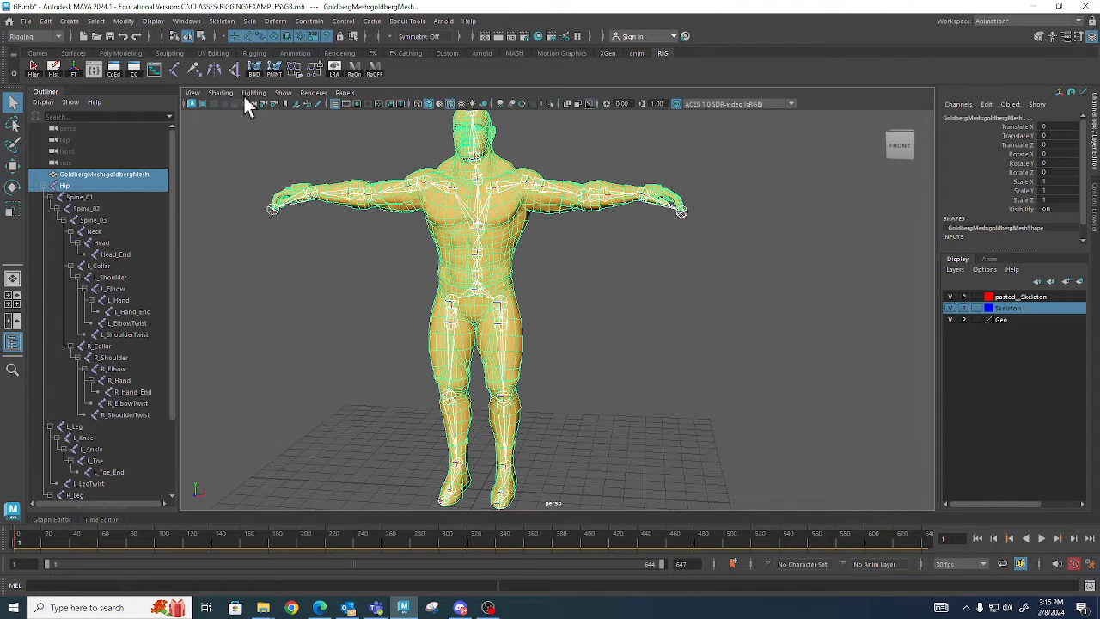
click(249, 21)
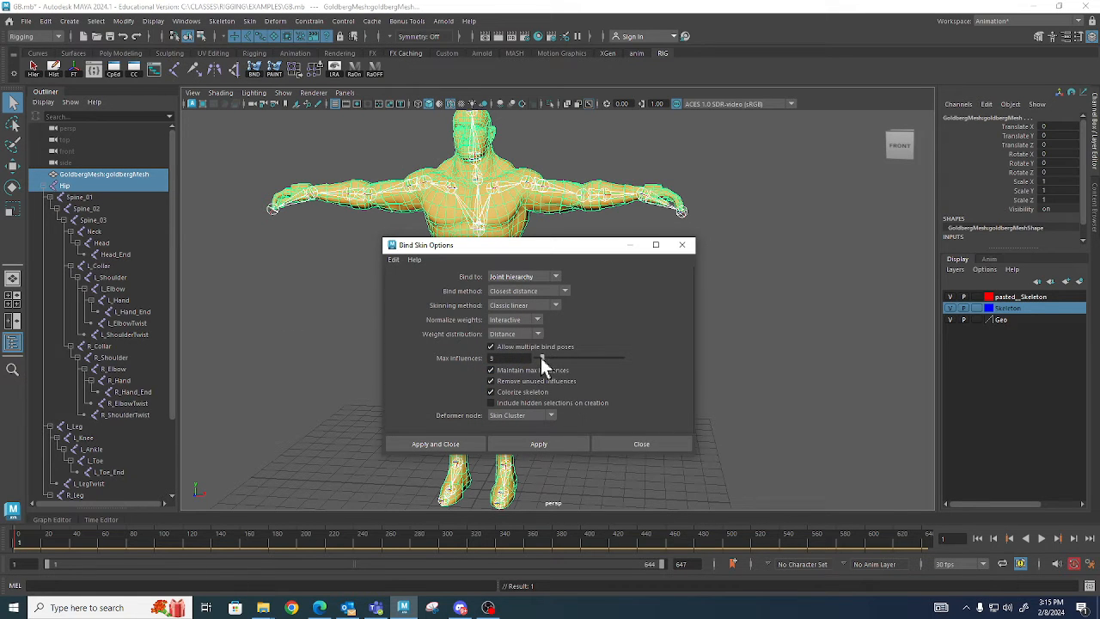
click(434, 443)
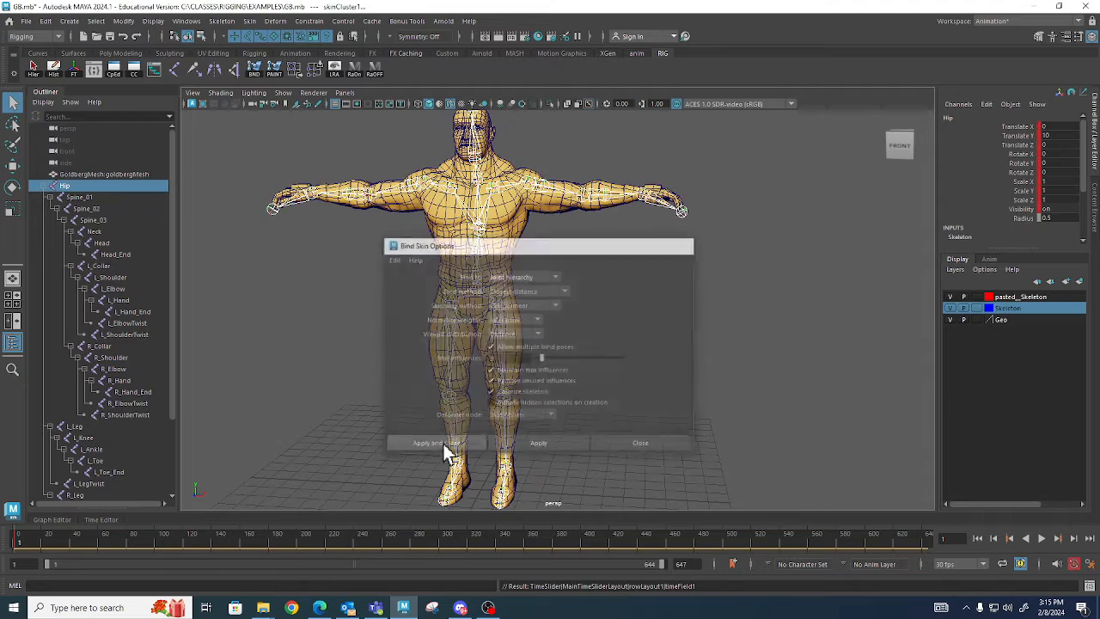
click(437, 444)
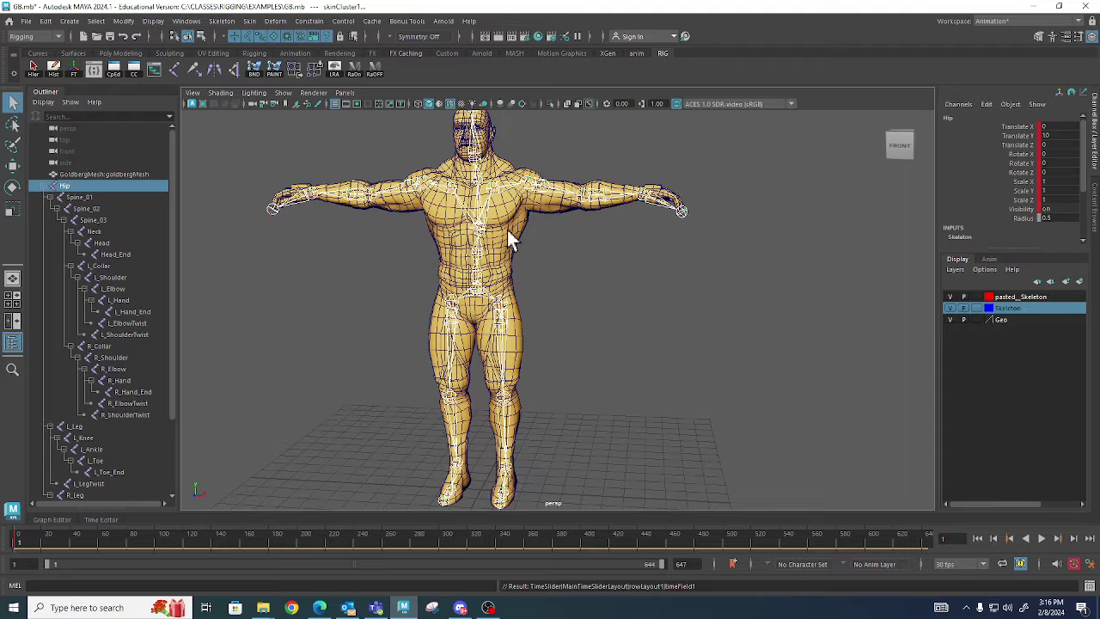
click(105, 174)
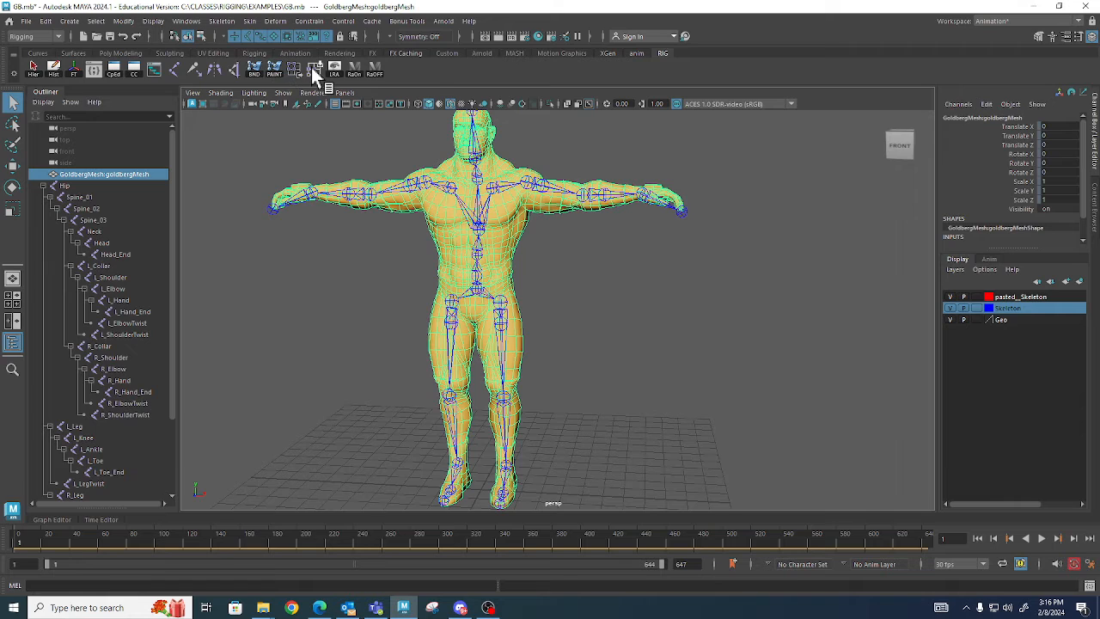
mouse_move(316, 67)
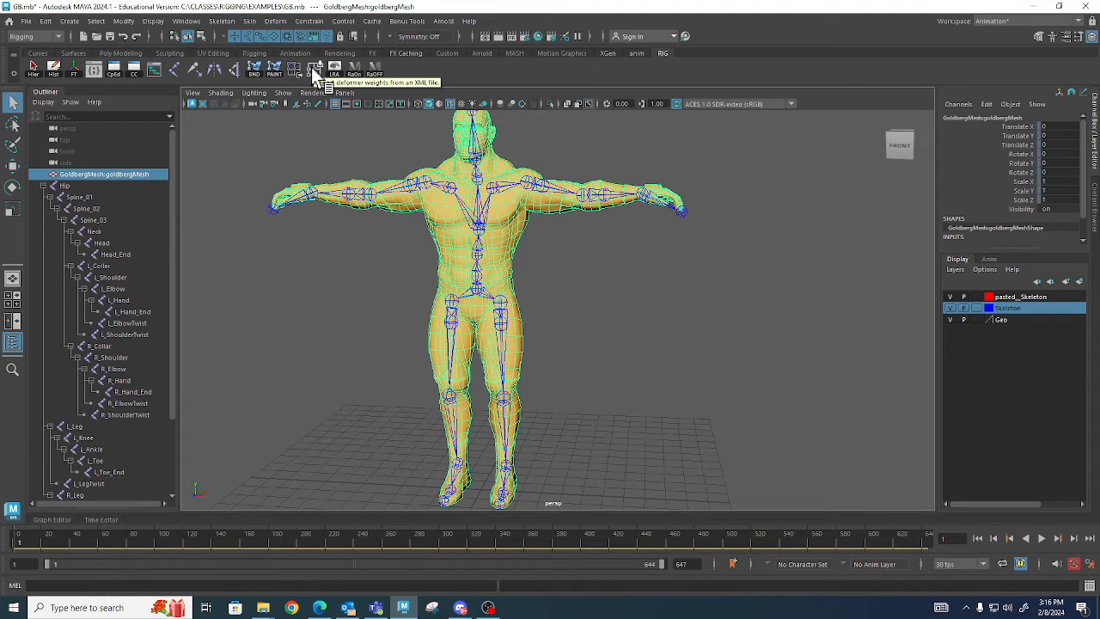
Choose GBWeights.xml from C:/CLASSES/RIGGING/EXAMPLES as the file for Deform > Import Weights.
click(275, 21)
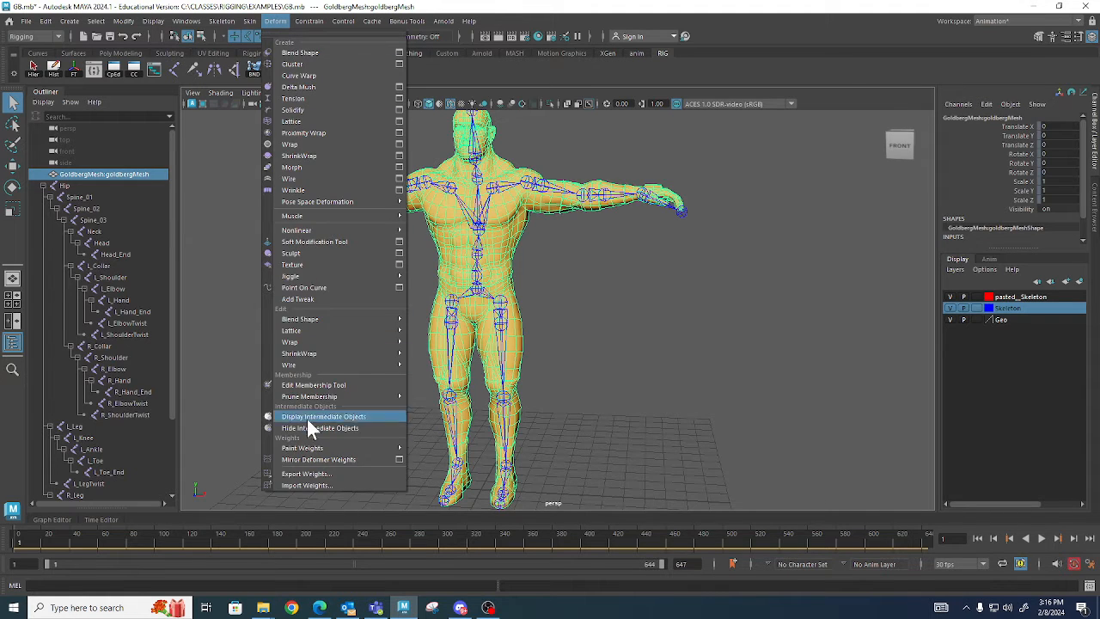
click(306, 484)
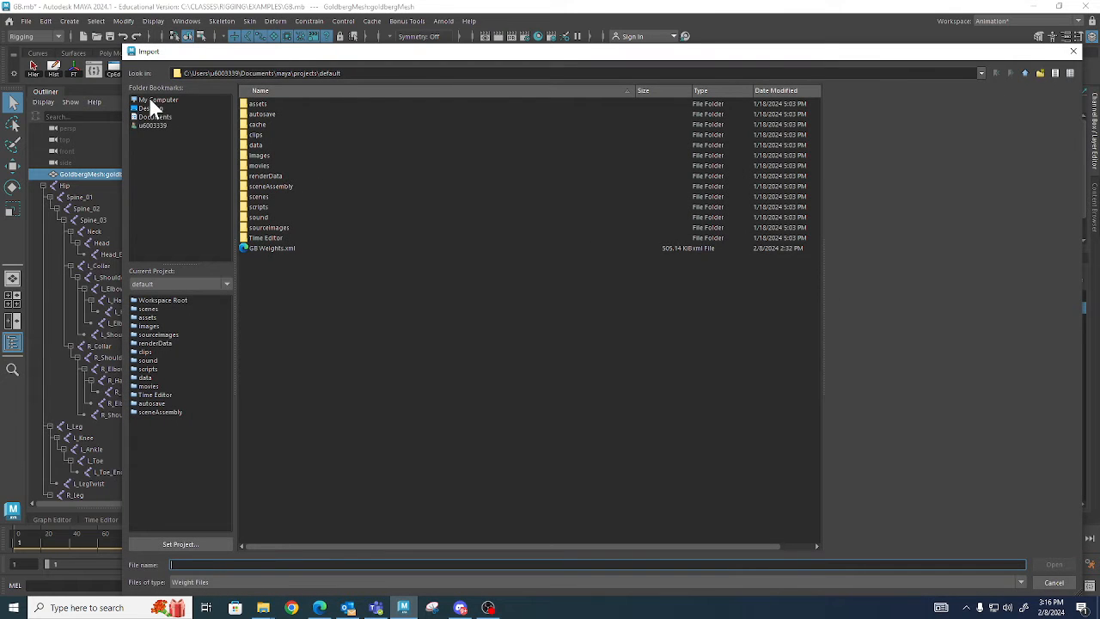
click(158, 100)
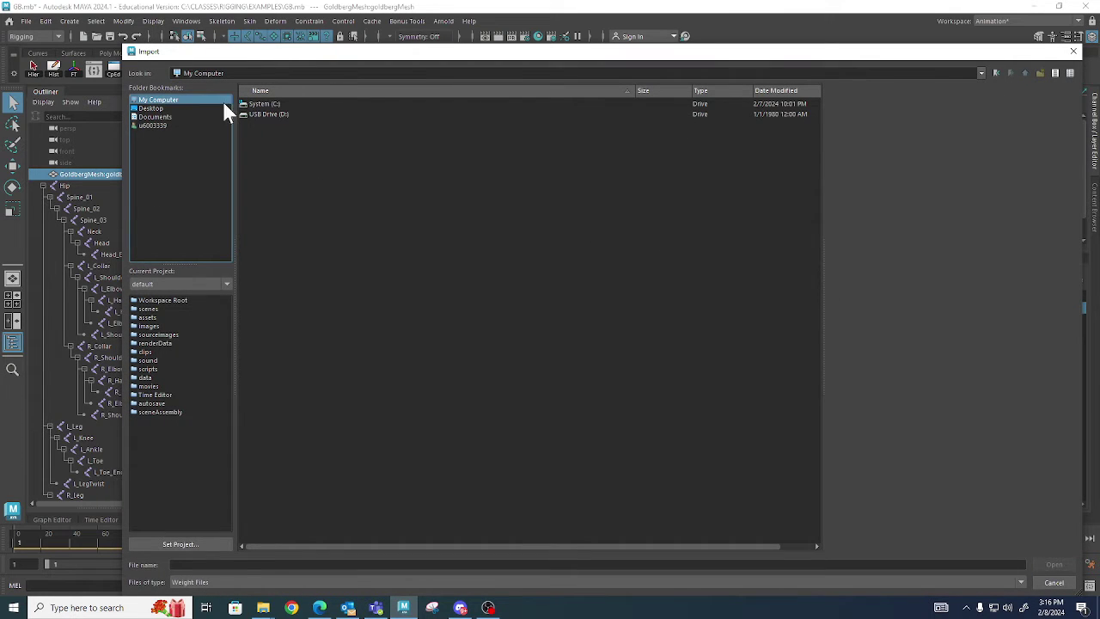
double_click(264, 103)
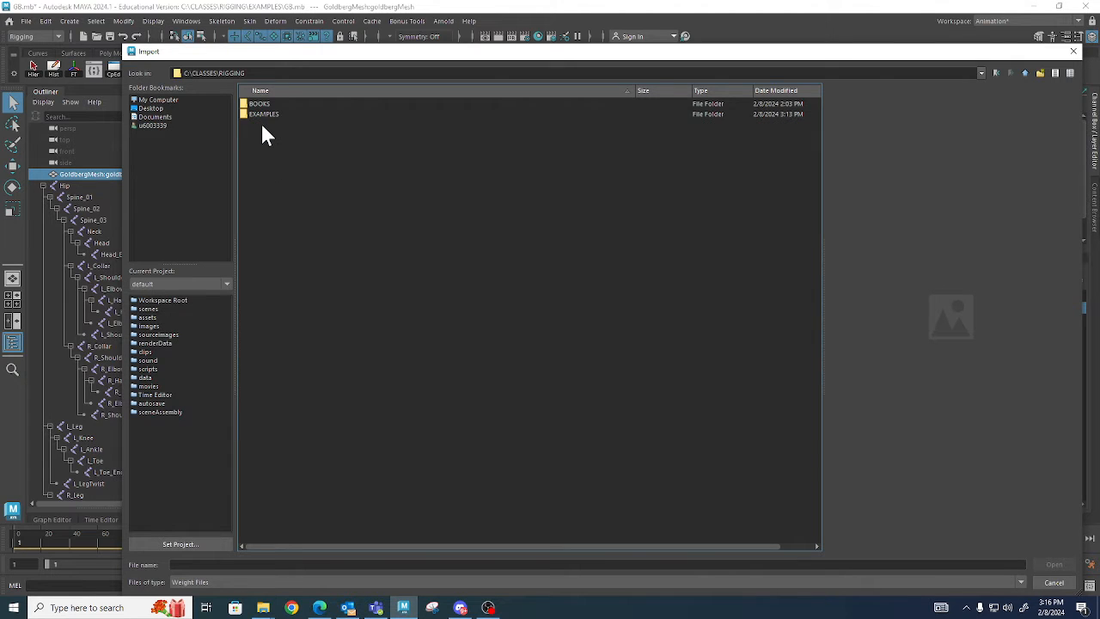
double_click(264, 113)
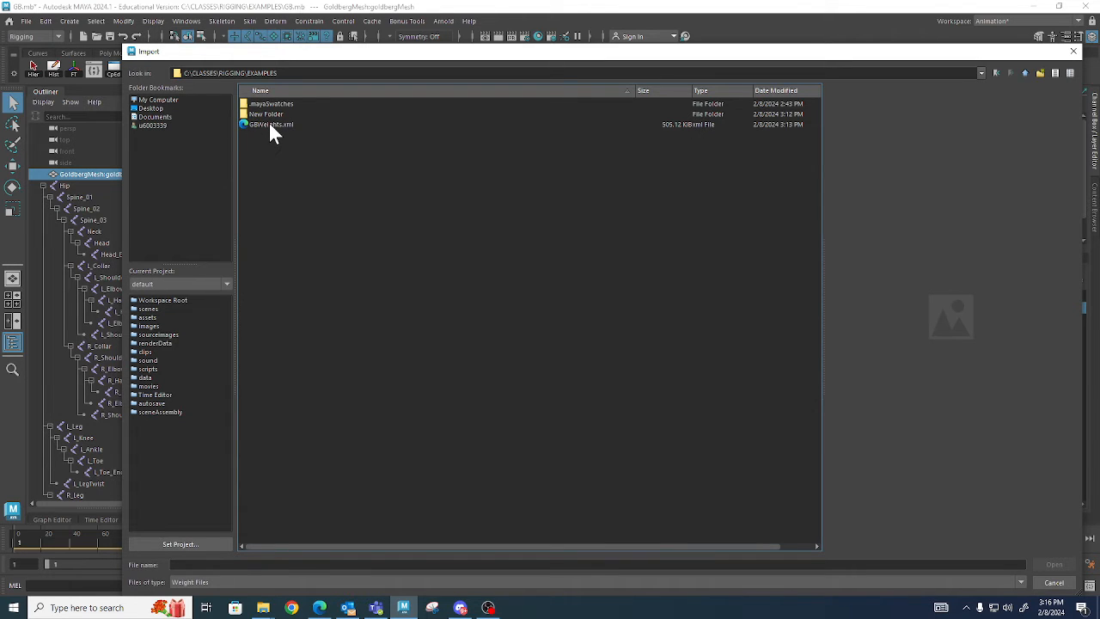
mouse_move(455, 158)
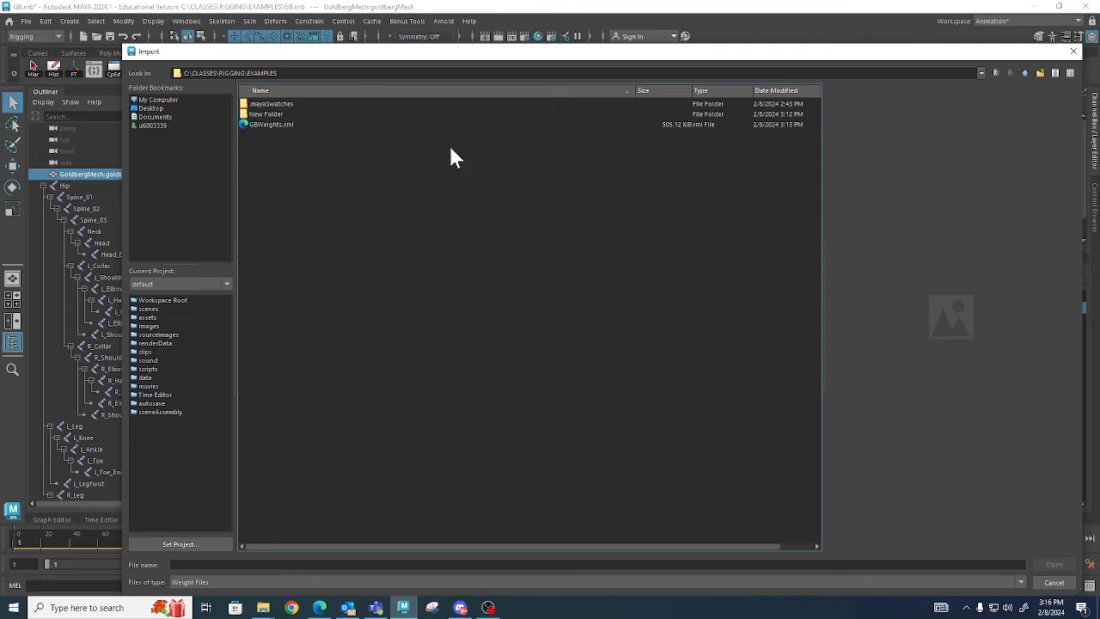
mouse_move(445, 156)
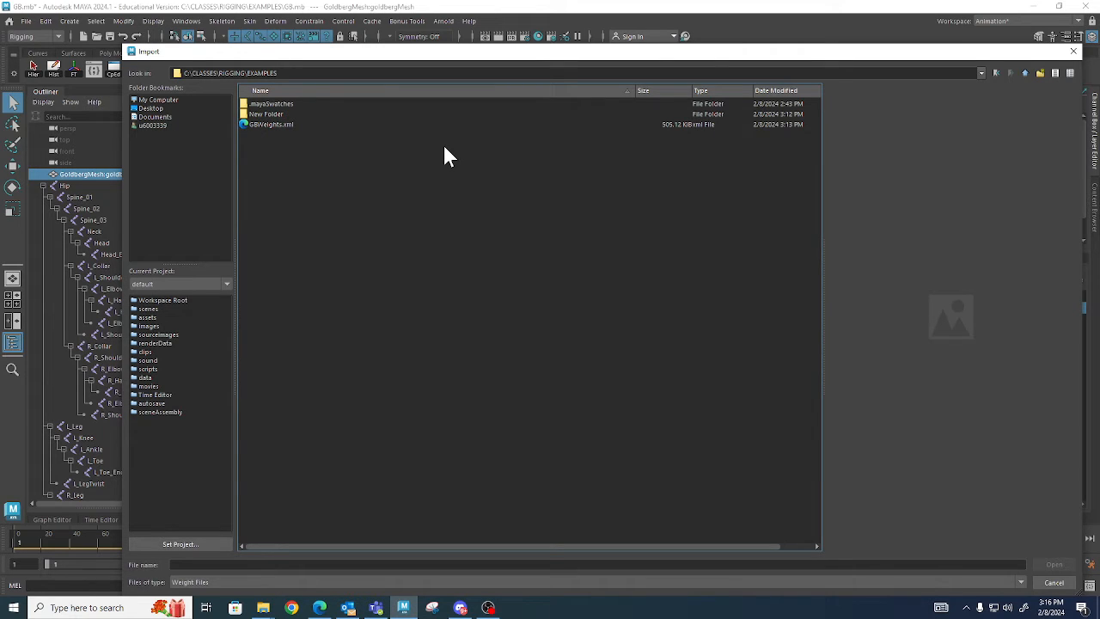
click(272, 124)
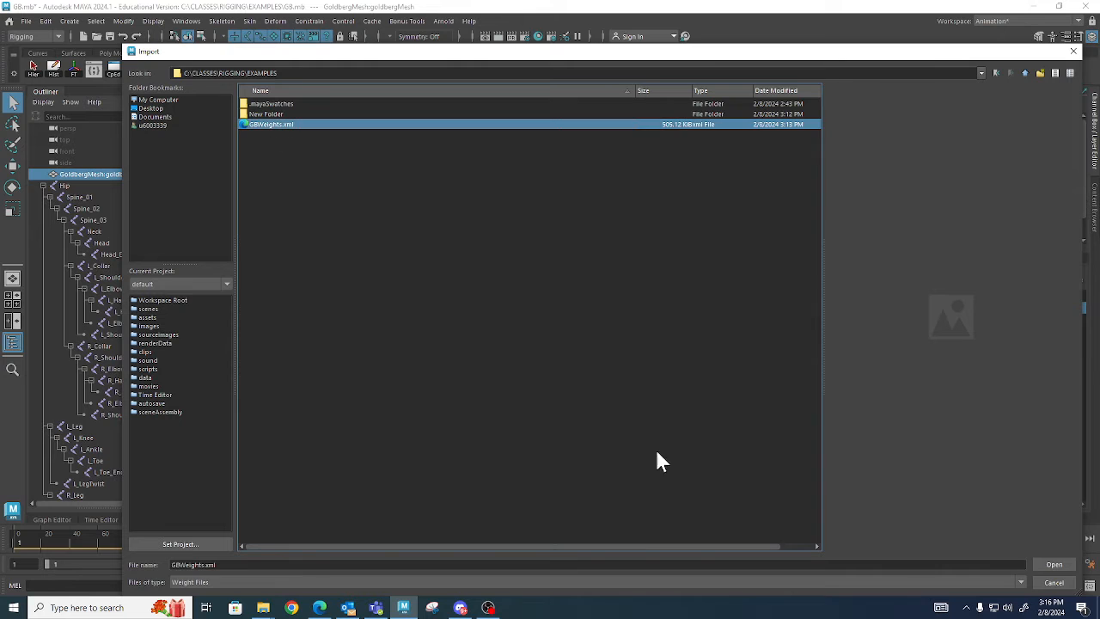
click(1055, 563)
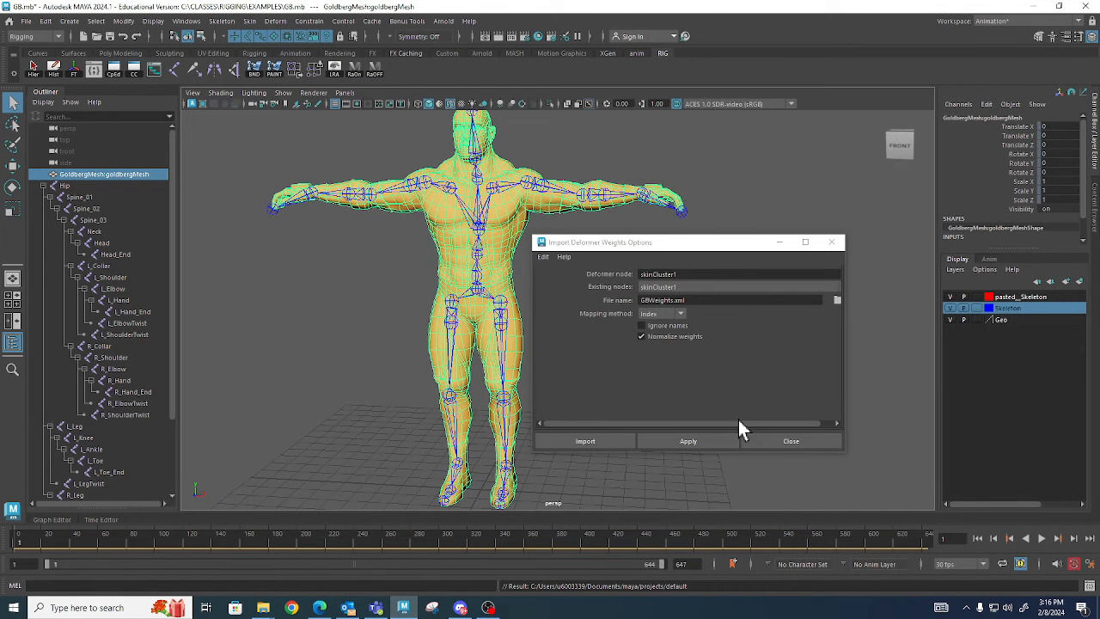
mouse_move(649, 325)
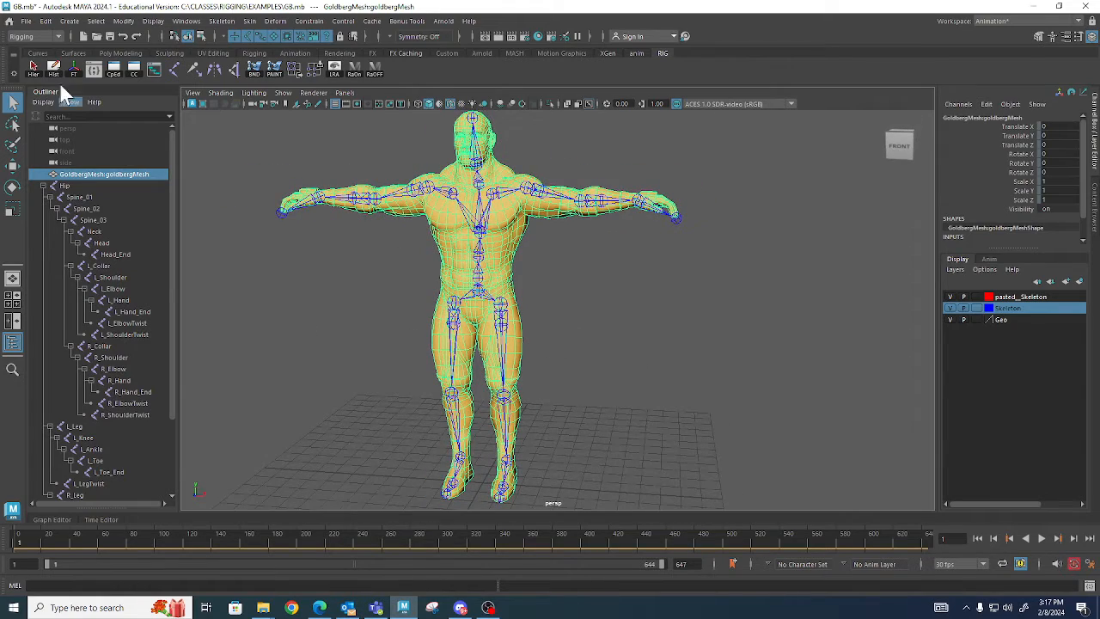
Jump to later Time Slider frames to check the mesh deforms with the animated joints.
click(206, 543)
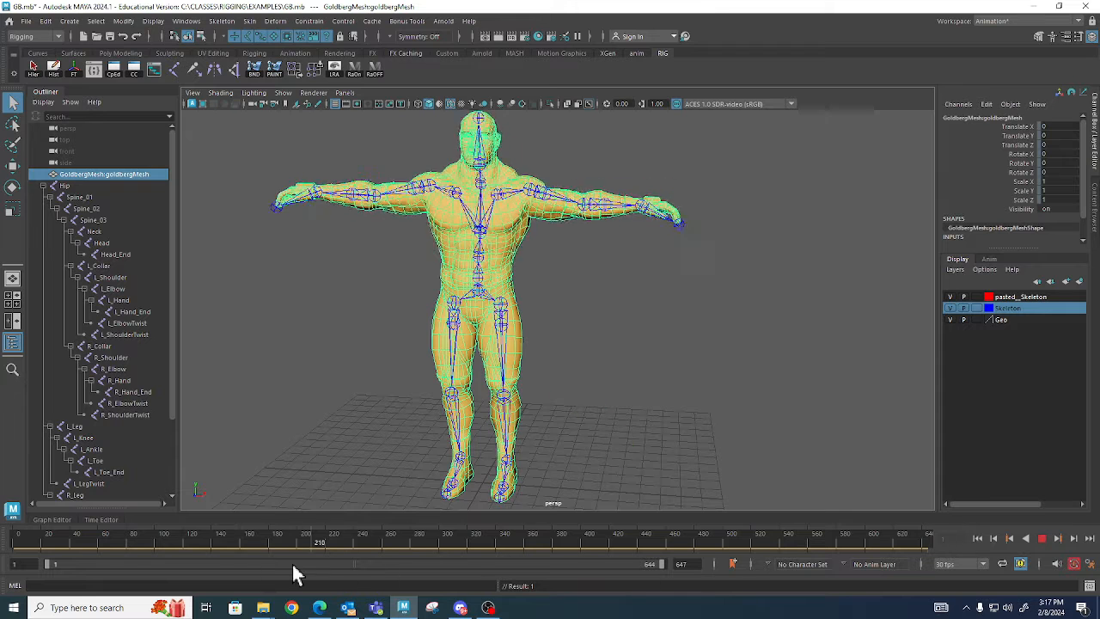
click(94, 543)
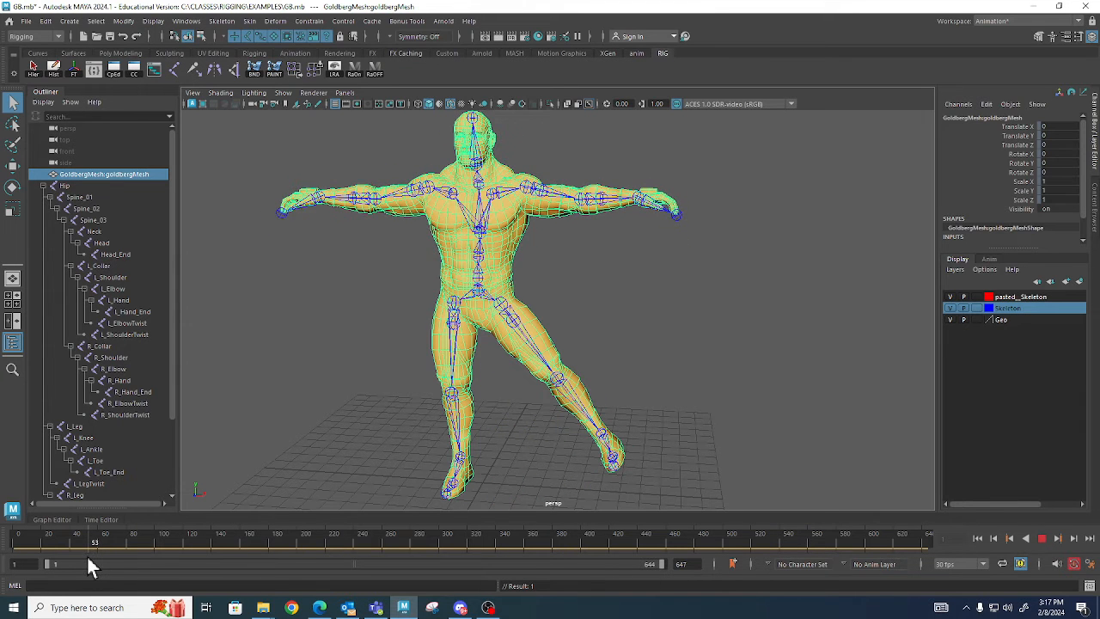